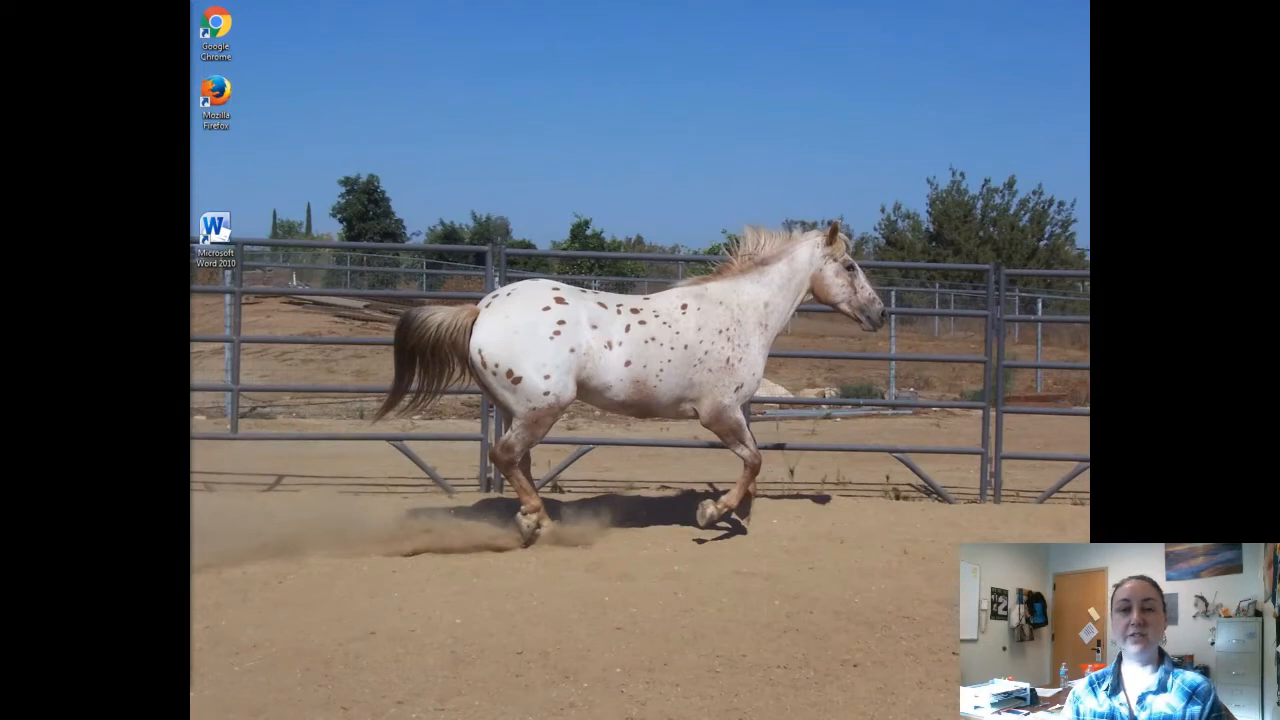
# - Launch Microsoft Word 2010 from its desktop shortcut to get a blank document
pyautogui.click(216, 228)
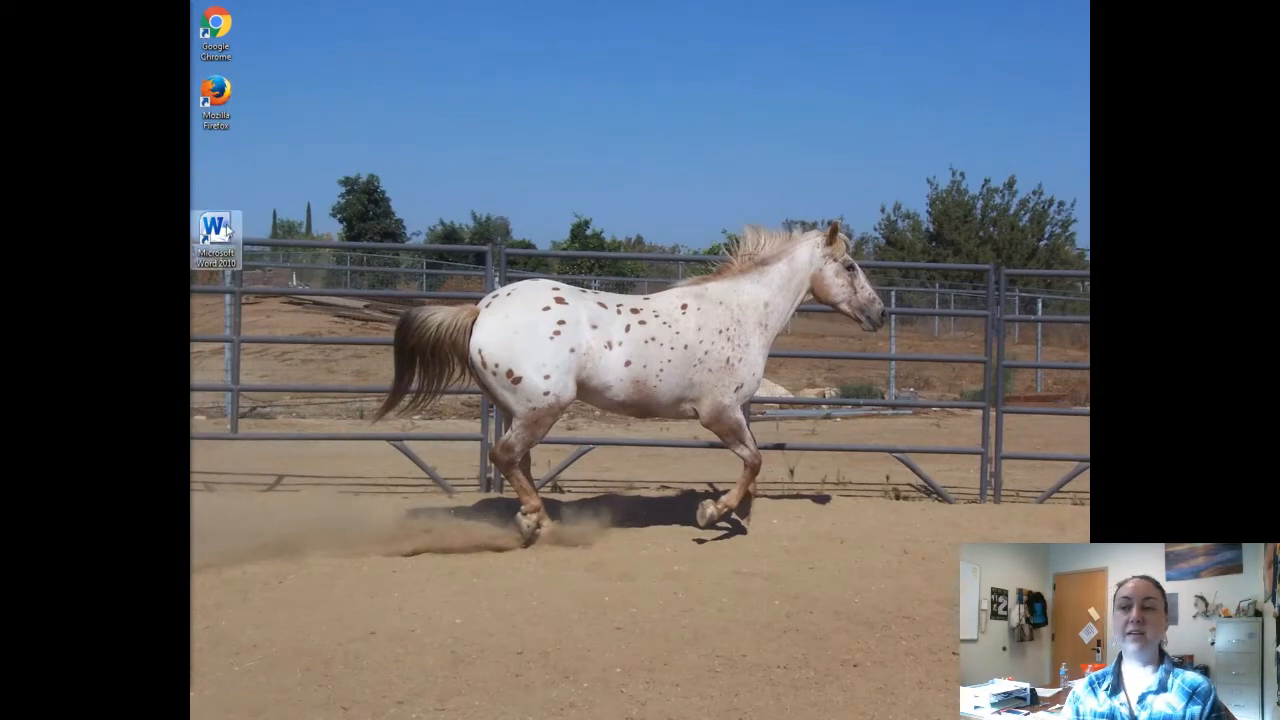
pyautogui.doubleClick(216, 225)
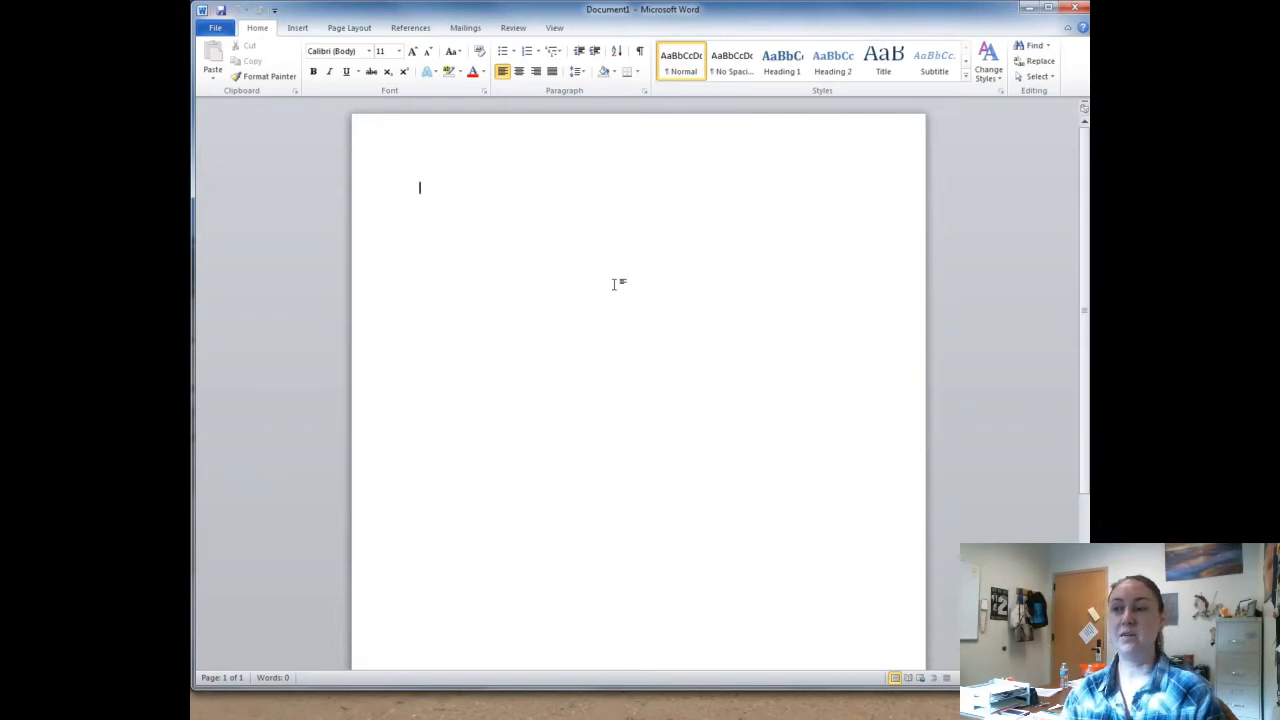
pyautogui.moveTo(314, 150)
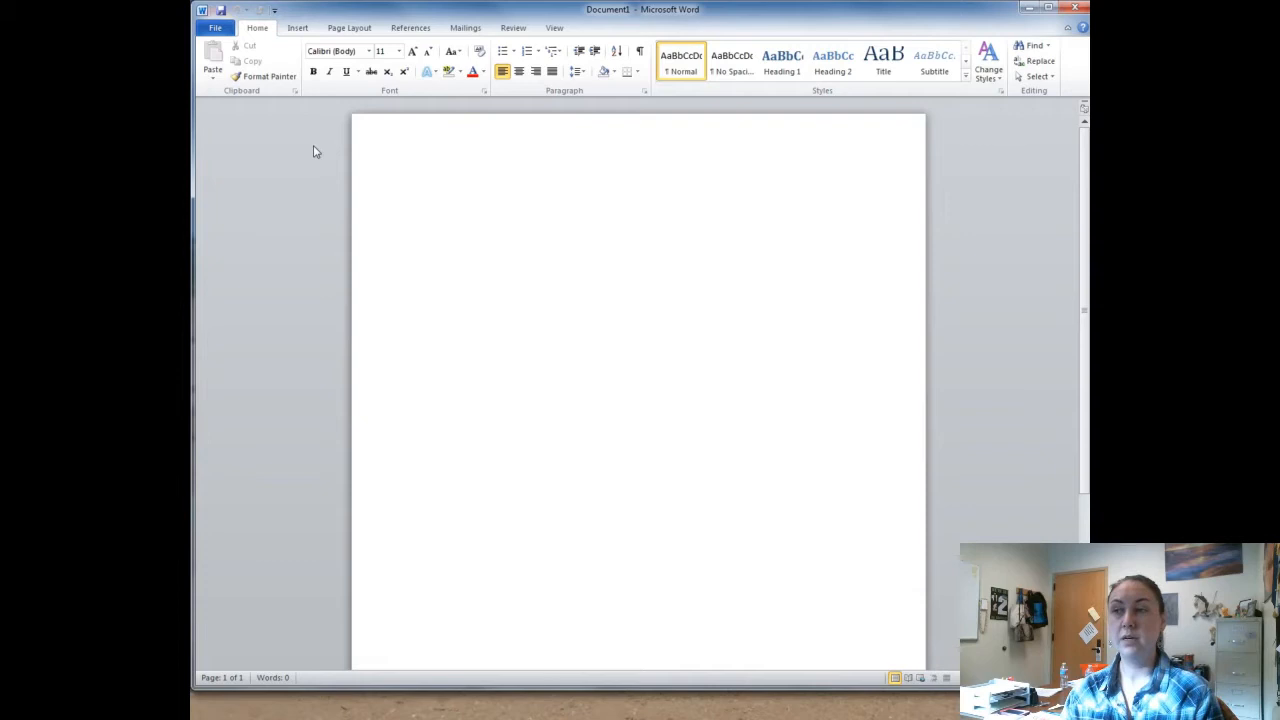
# - Set the document font to Times New Roman at 12 point
pyautogui.click(369, 51)
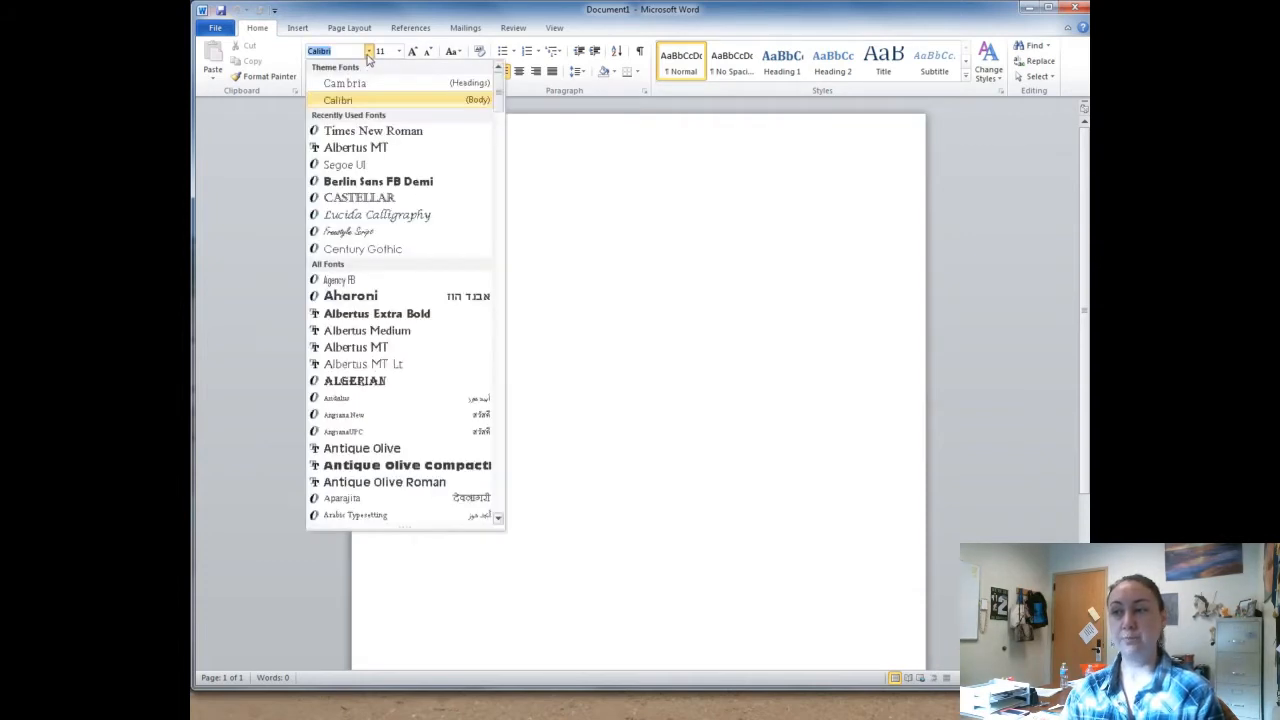
pyautogui.click(372, 130)
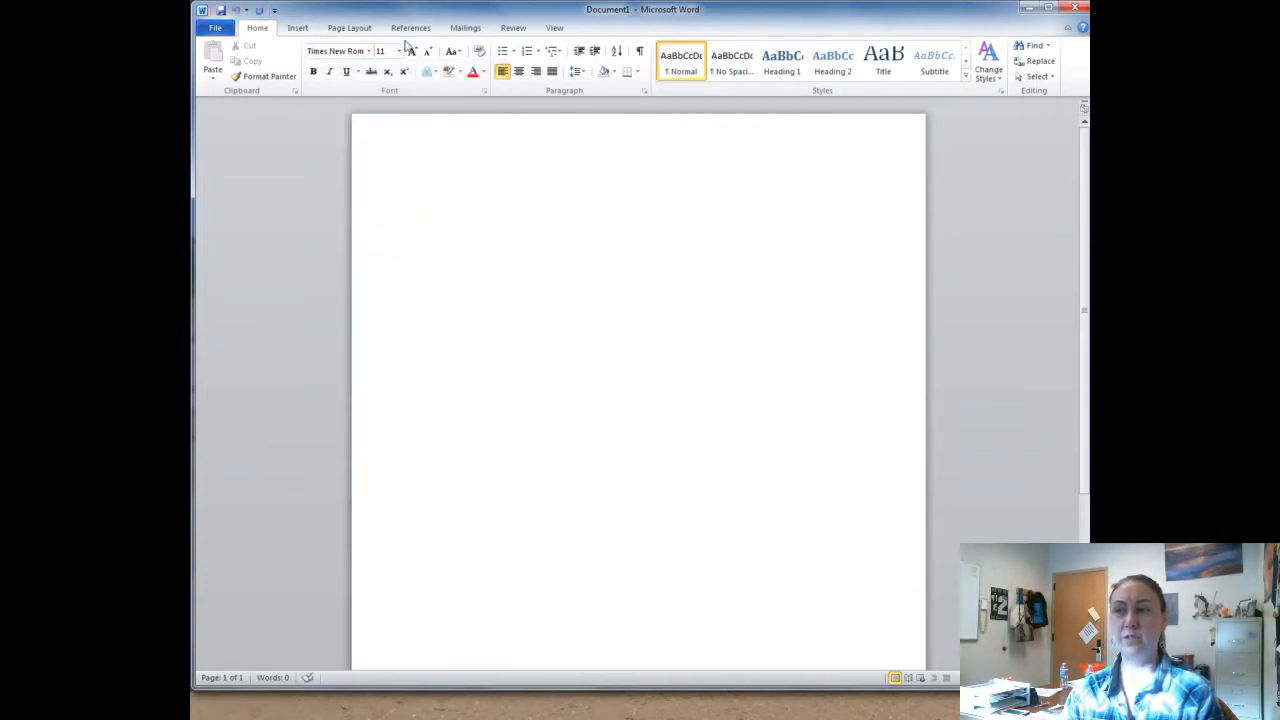
pyautogui.click(397, 51)
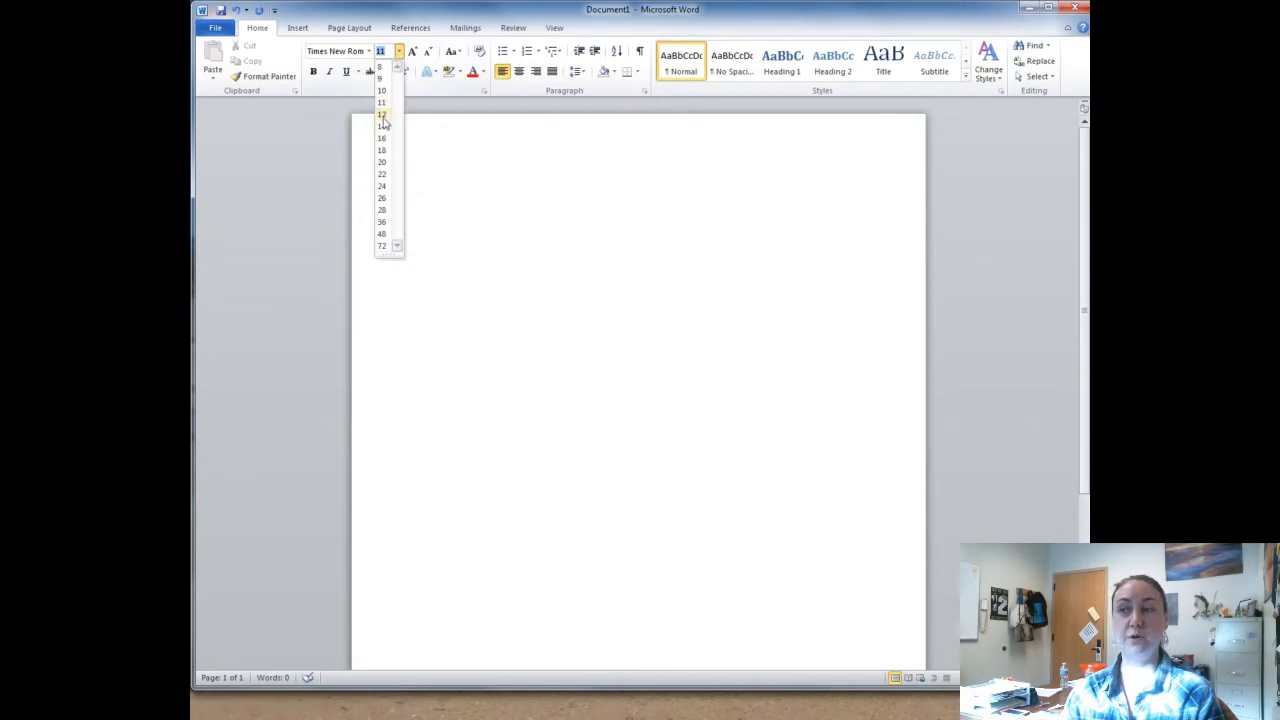
pyautogui.click(381, 114)
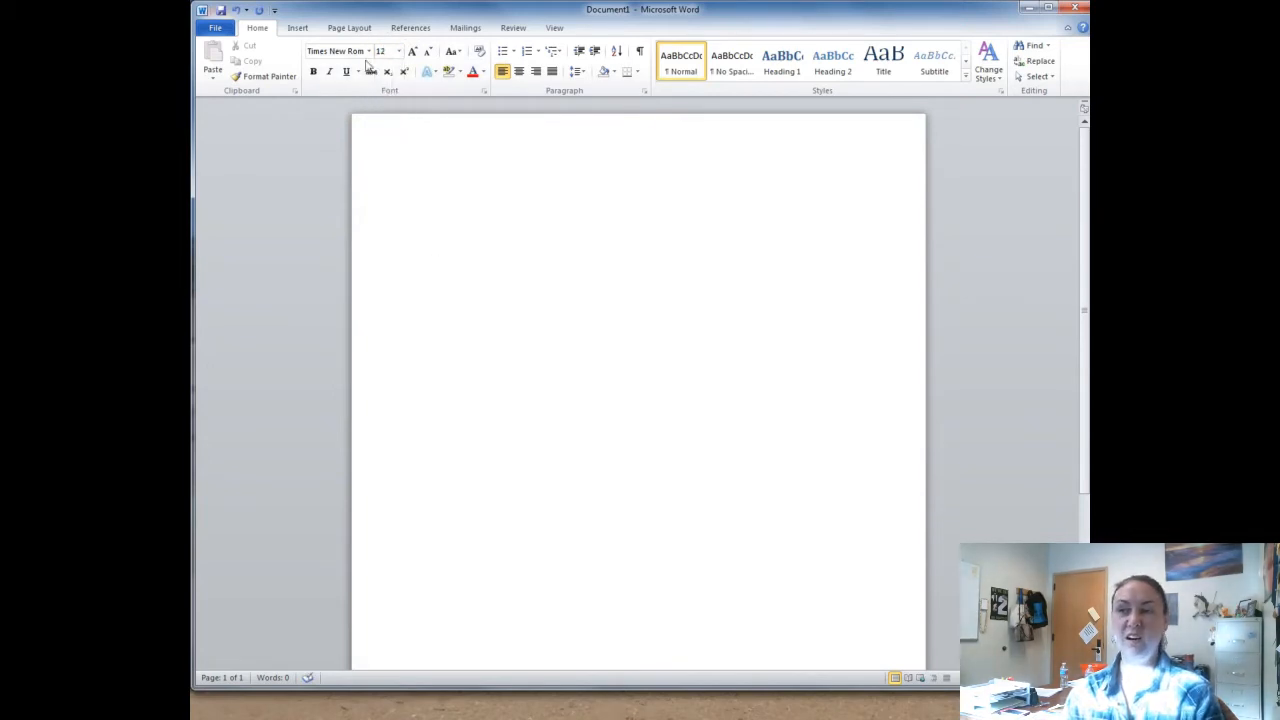
# - Review the page margin choices under Page Layout, then go back to Home
pyautogui.click(349, 27)
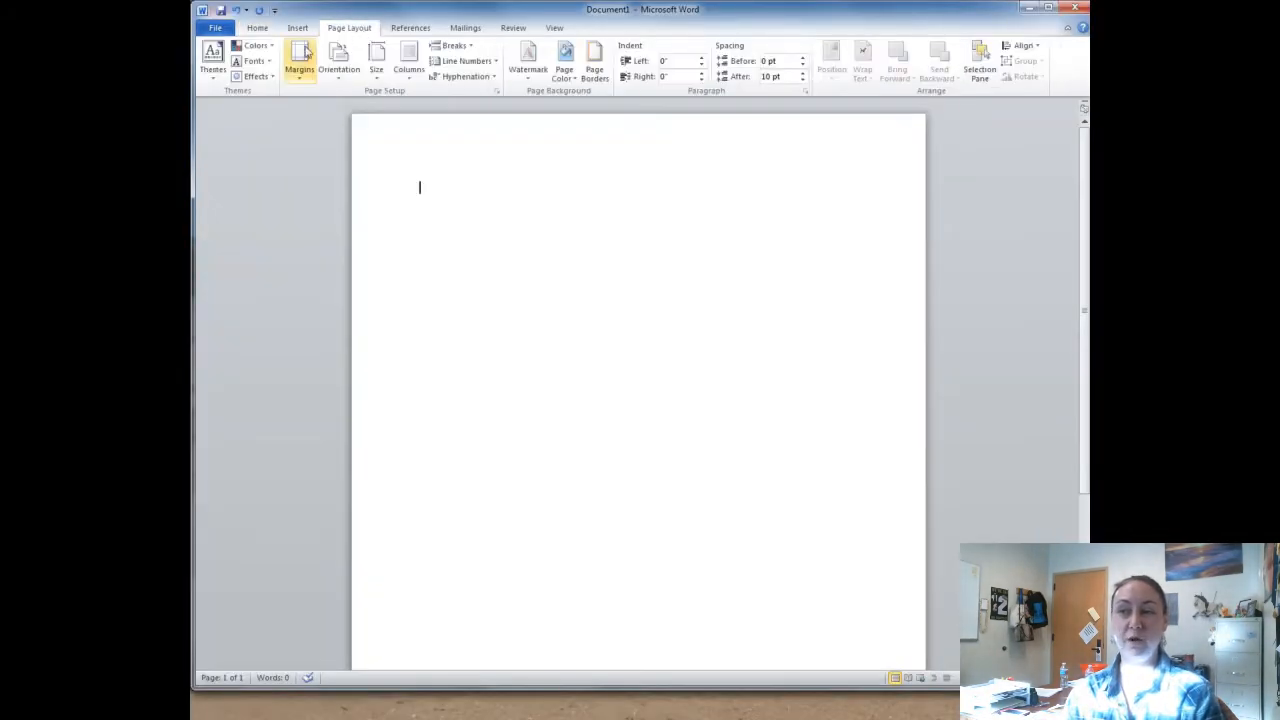
pyautogui.click(299, 60)
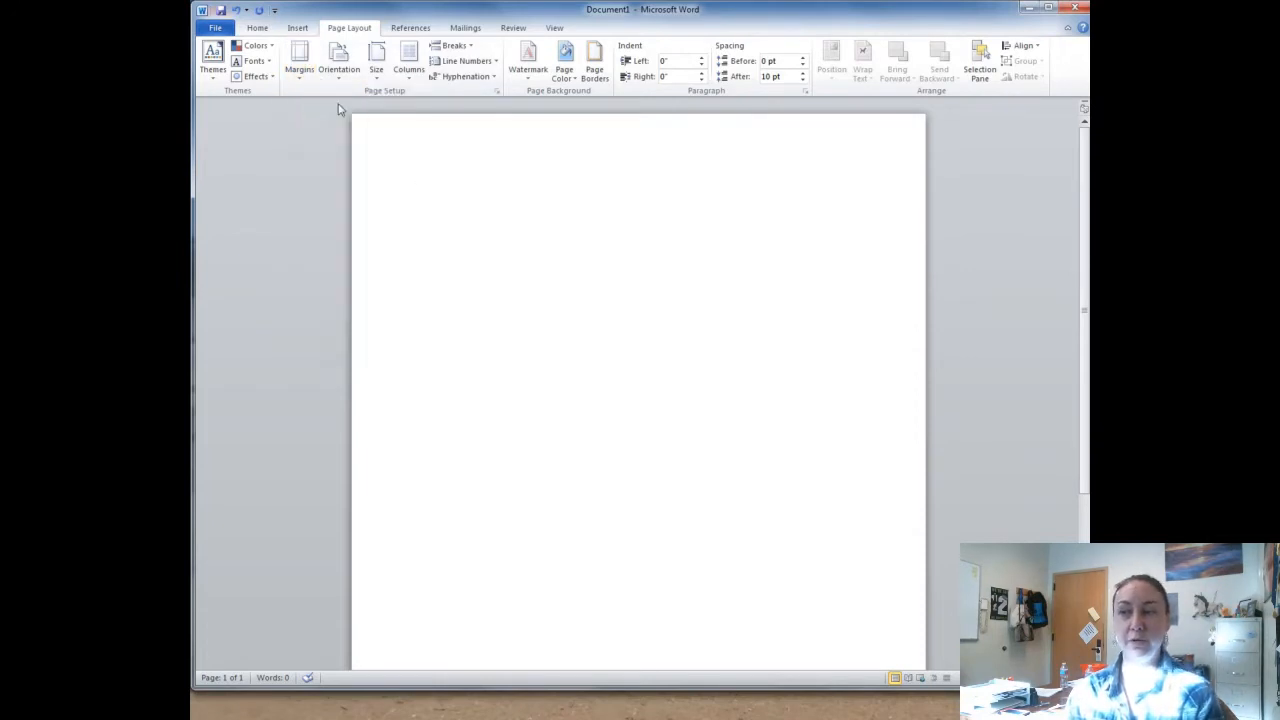
pyautogui.click(257, 27)
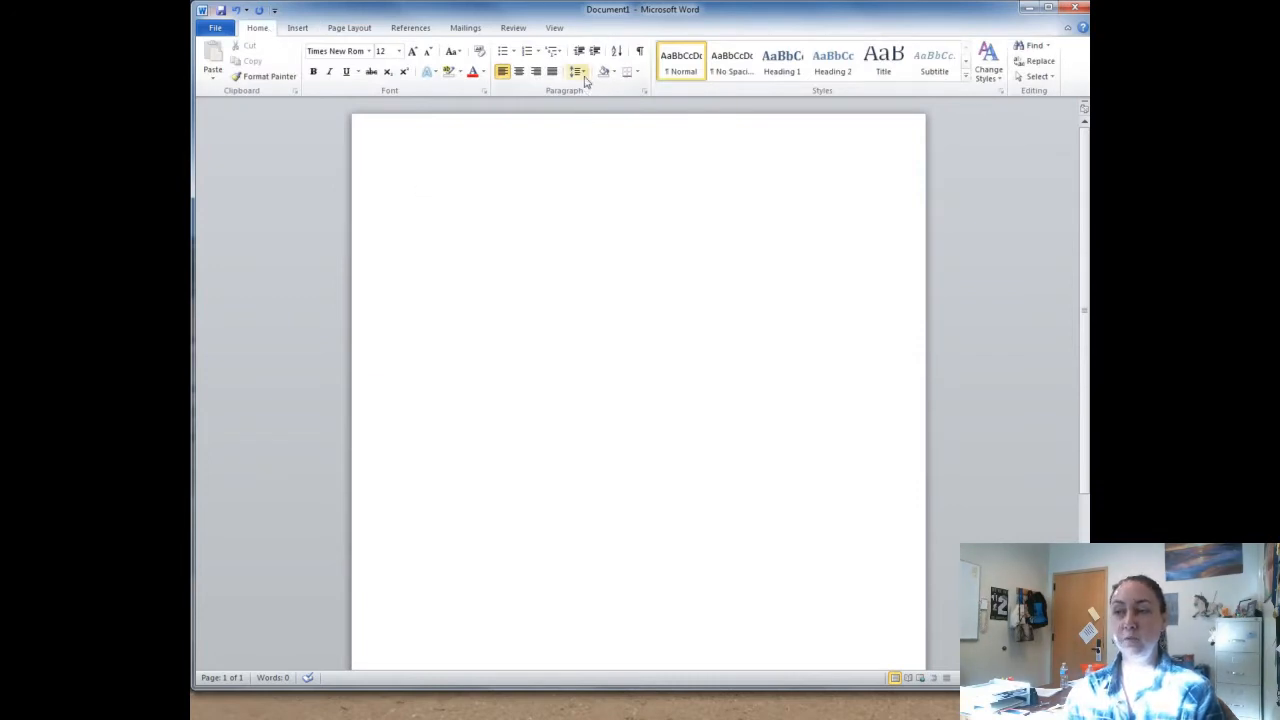
# - Set line spacing to 2.0 and remove the extra space after paragraphs
pyautogui.click(578, 71)
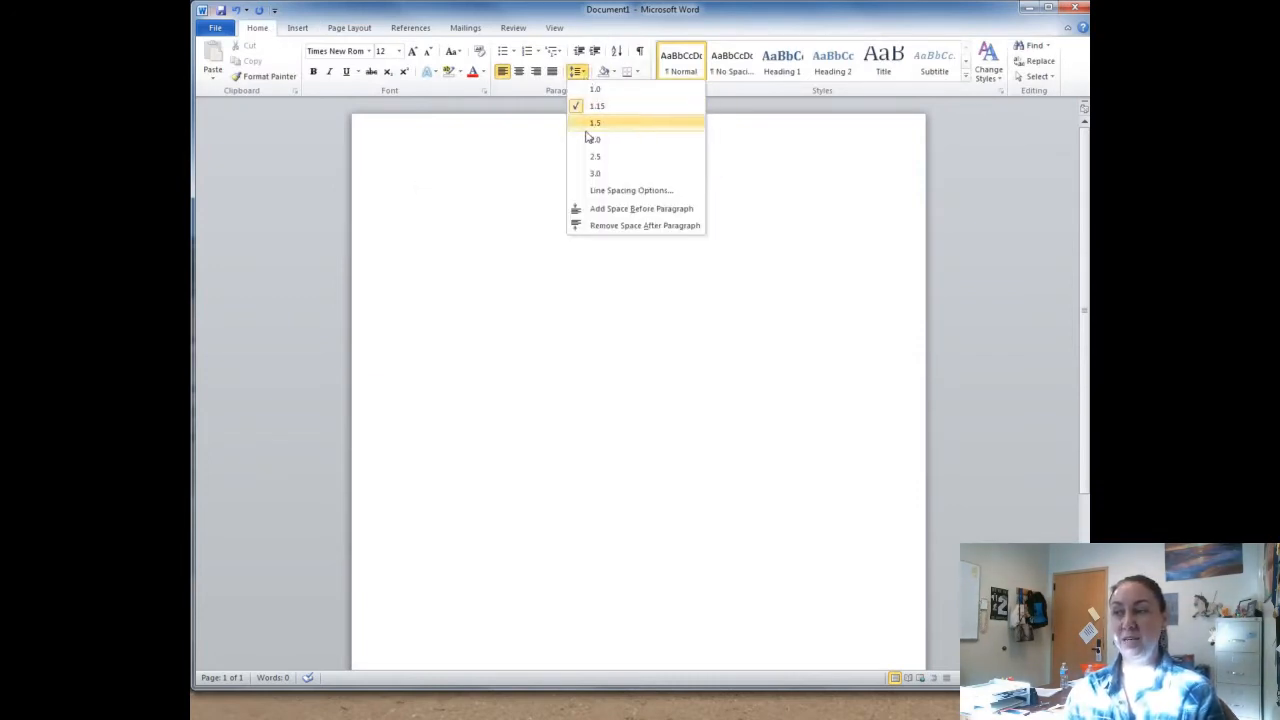
pyautogui.click(595, 139)
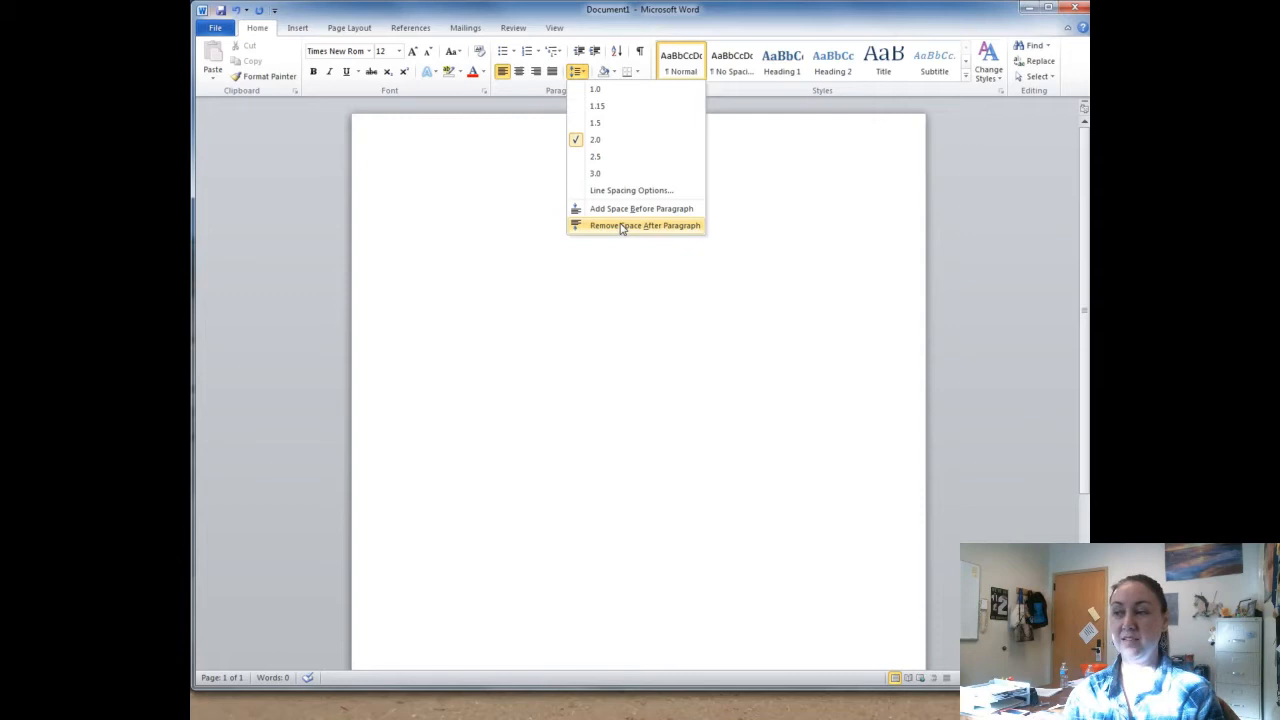
pyautogui.click(644, 225)
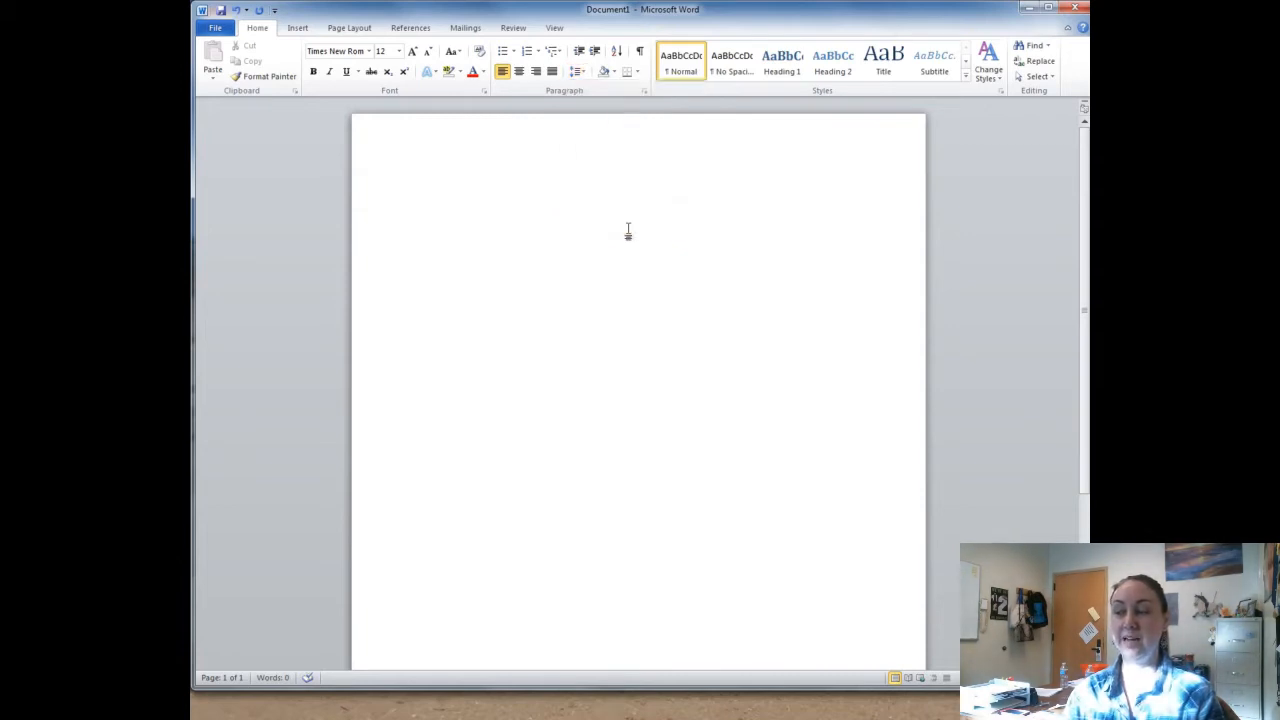
pyautogui.click(577, 71)
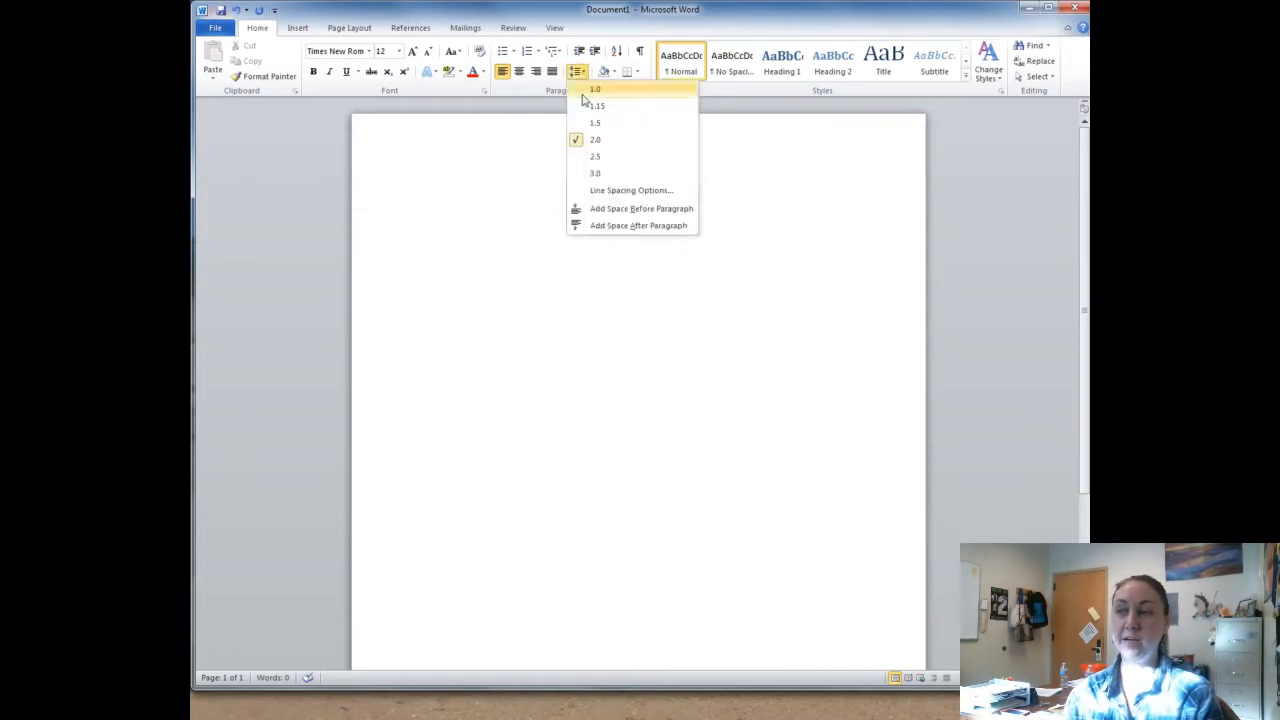
pyautogui.moveTo(603, 208)
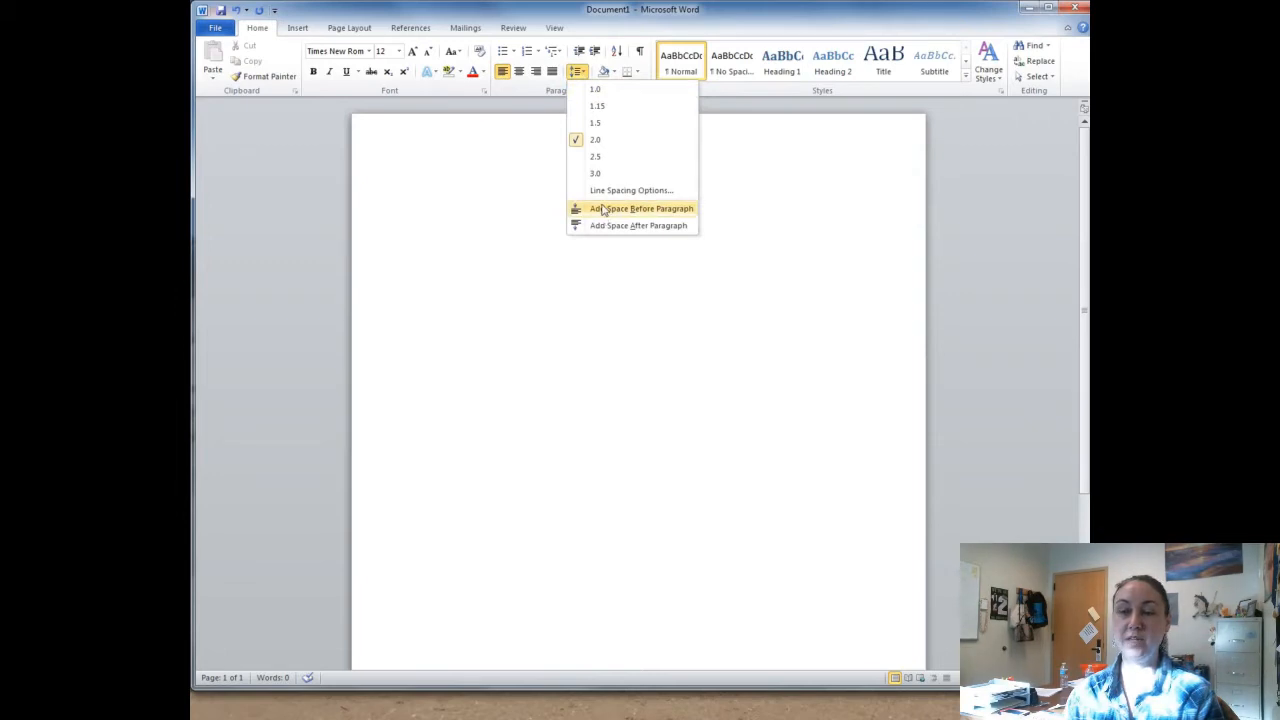
pyautogui.moveTo(641, 208)
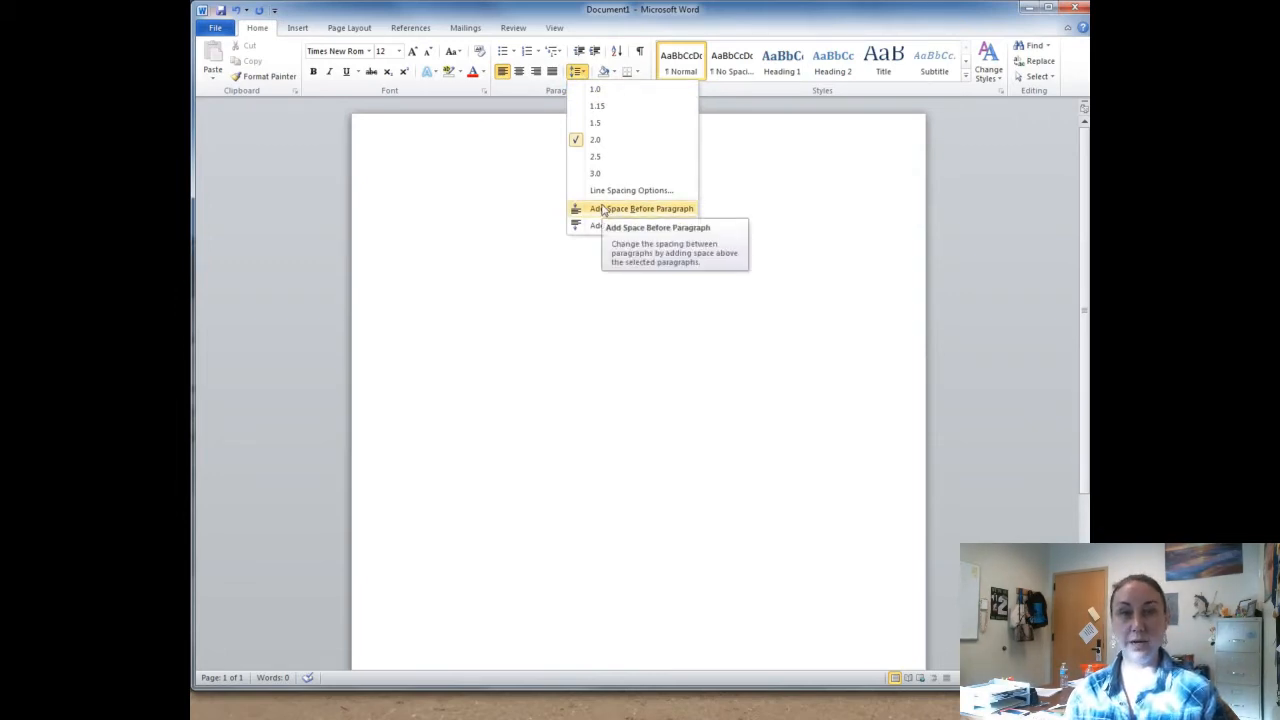
pyautogui.moveTo(603, 139)
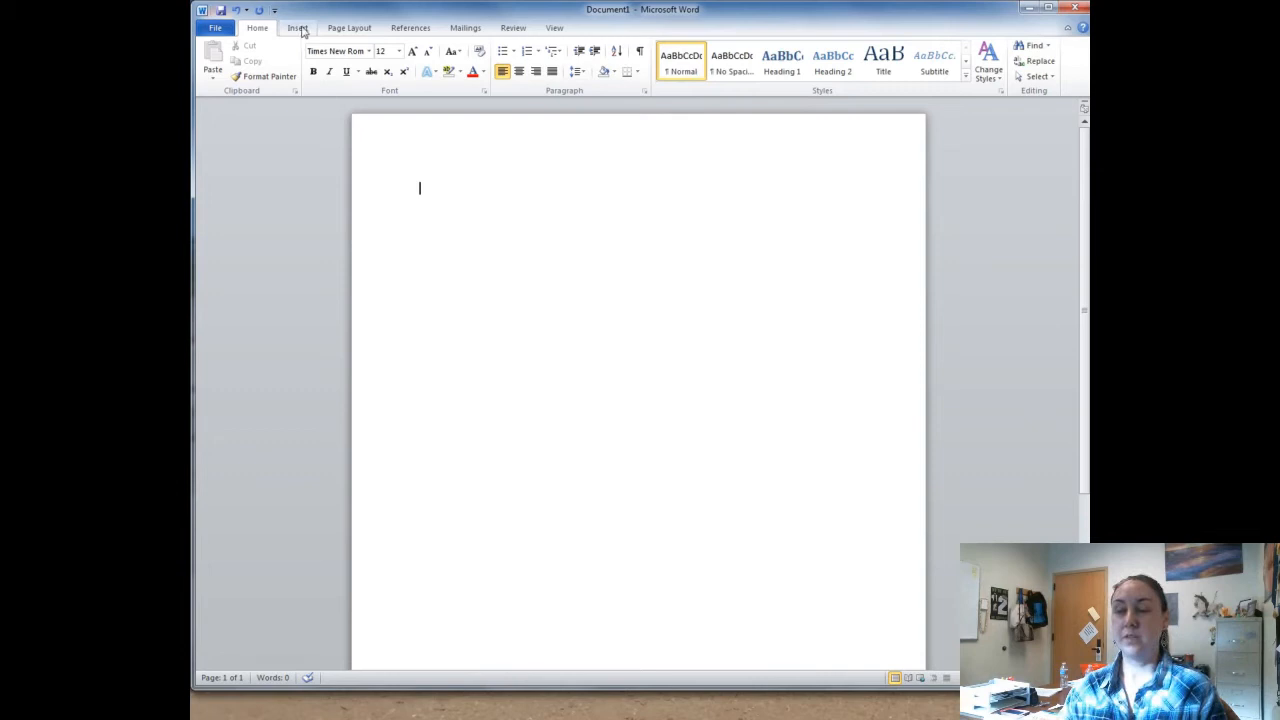
# - Insert a Plain Number 3 page number at the top right of the page
pyautogui.click(297, 27)
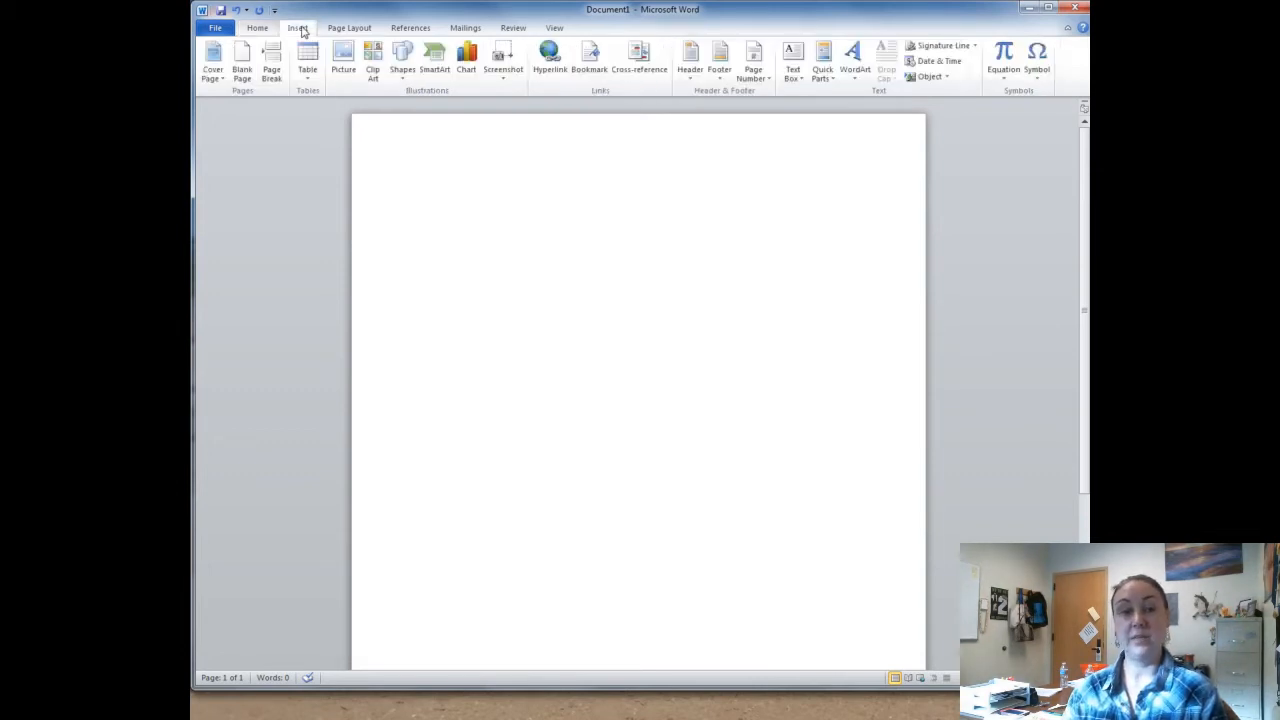
pyautogui.click(419, 188)
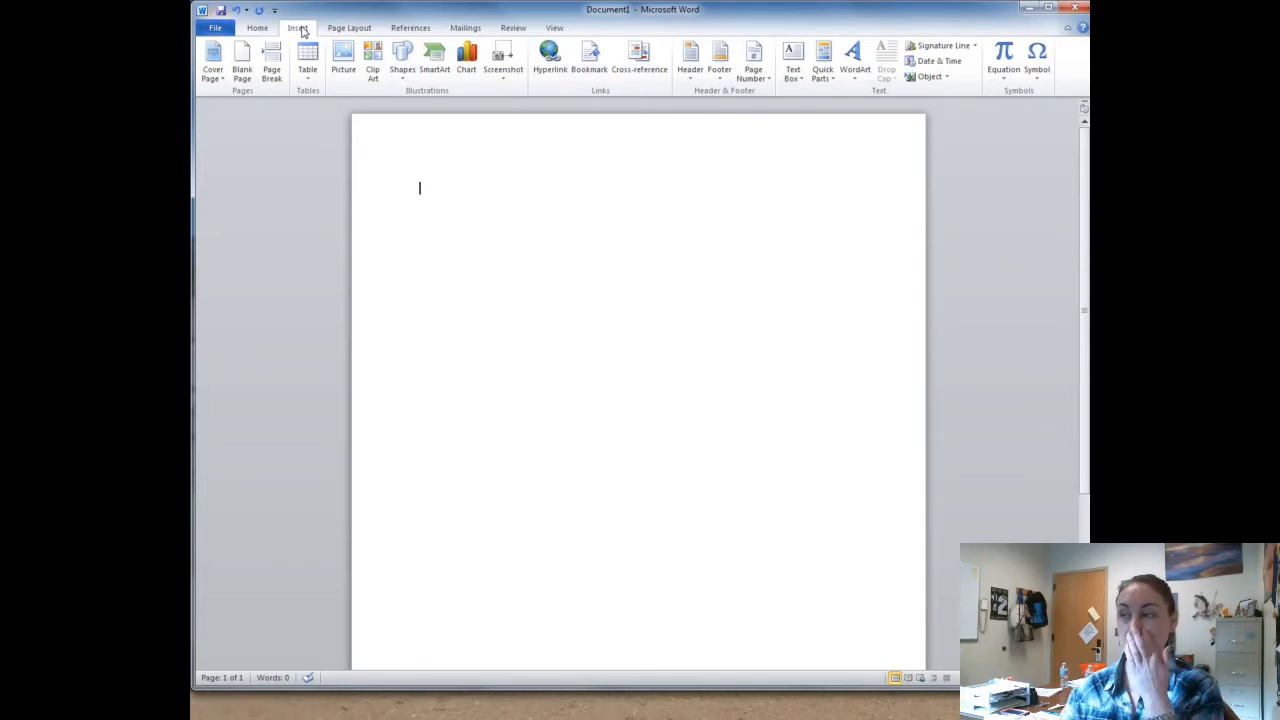
pyautogui.moveTo(753, 57)
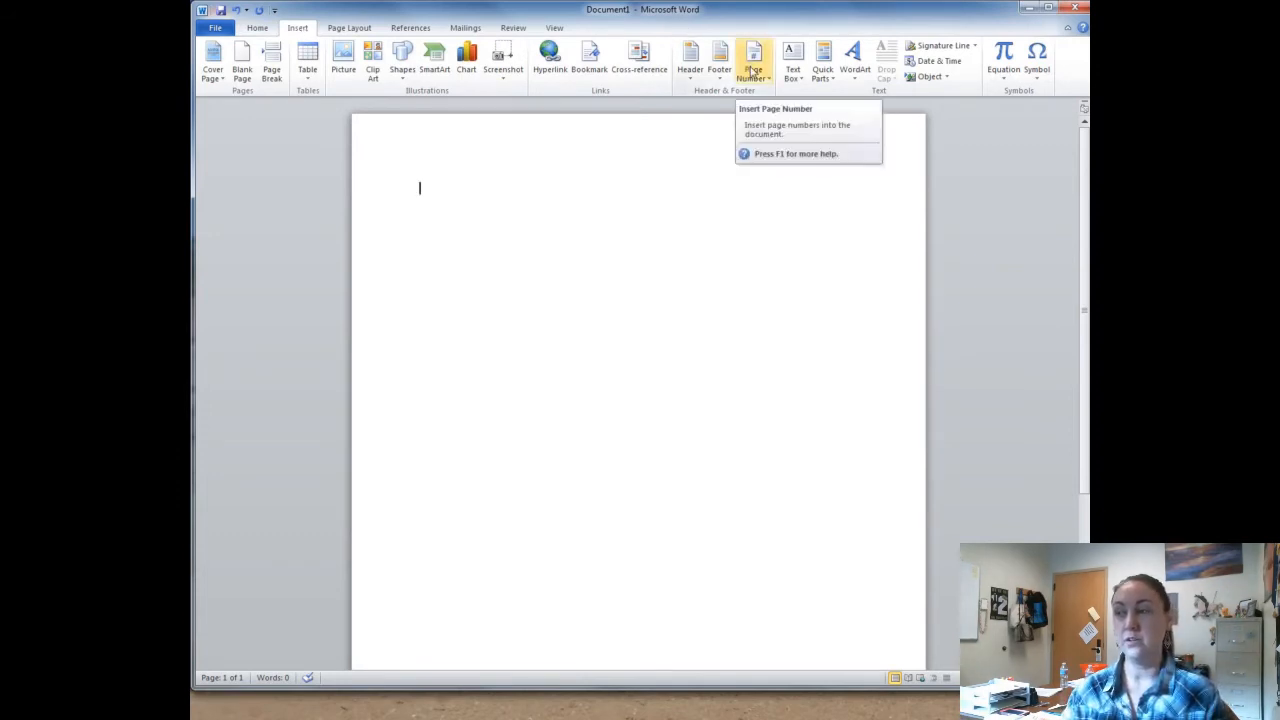
pyautogui.click(753, 60)
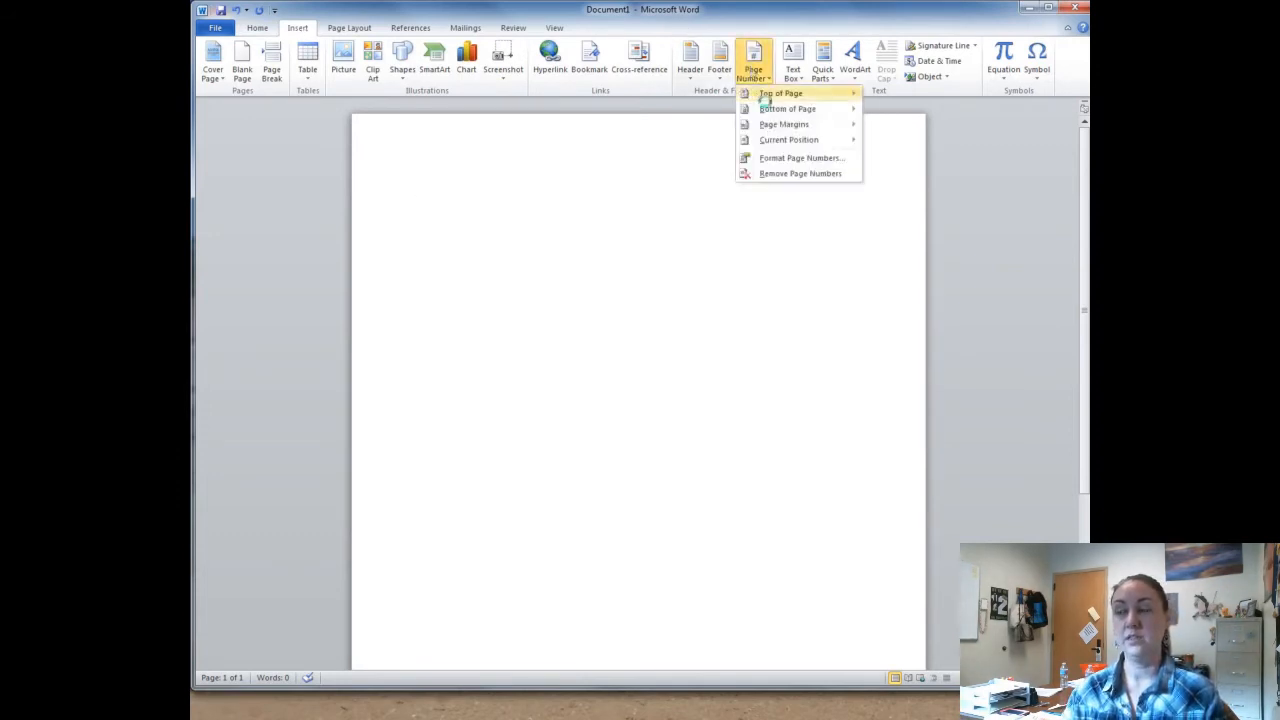
pyautogui.click(780, 93)
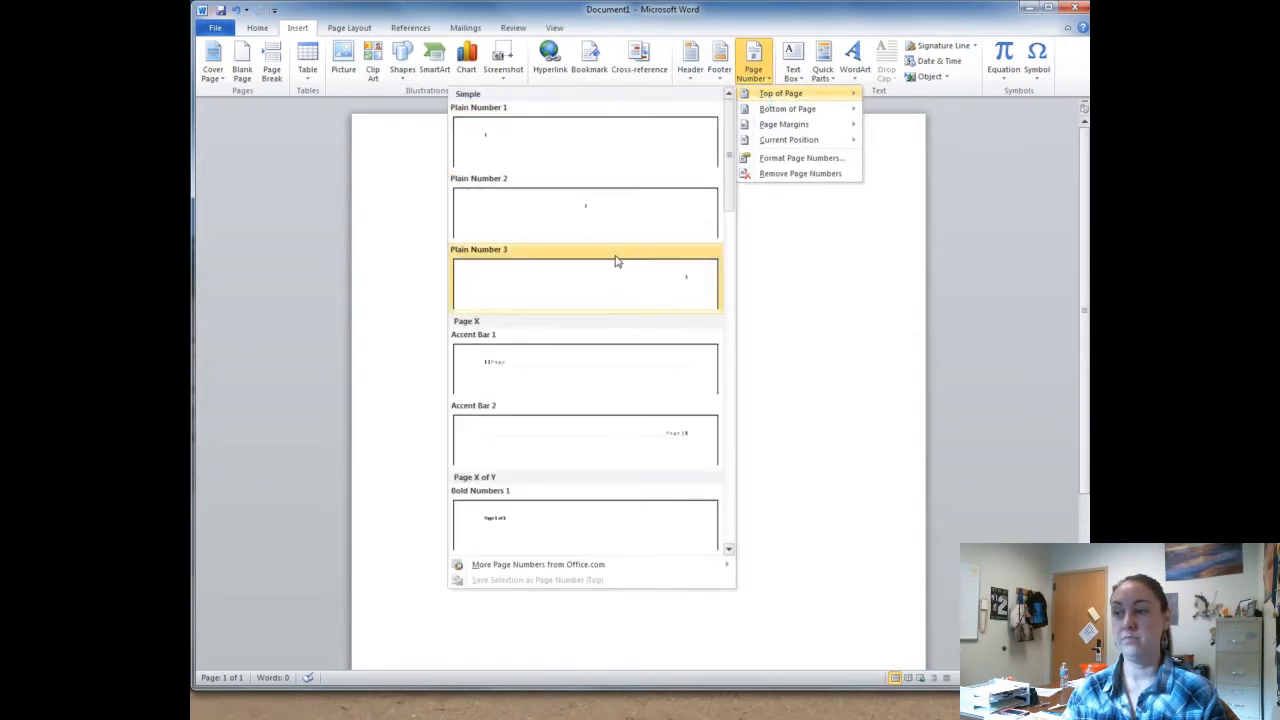
pyautogui.click(585, 283)
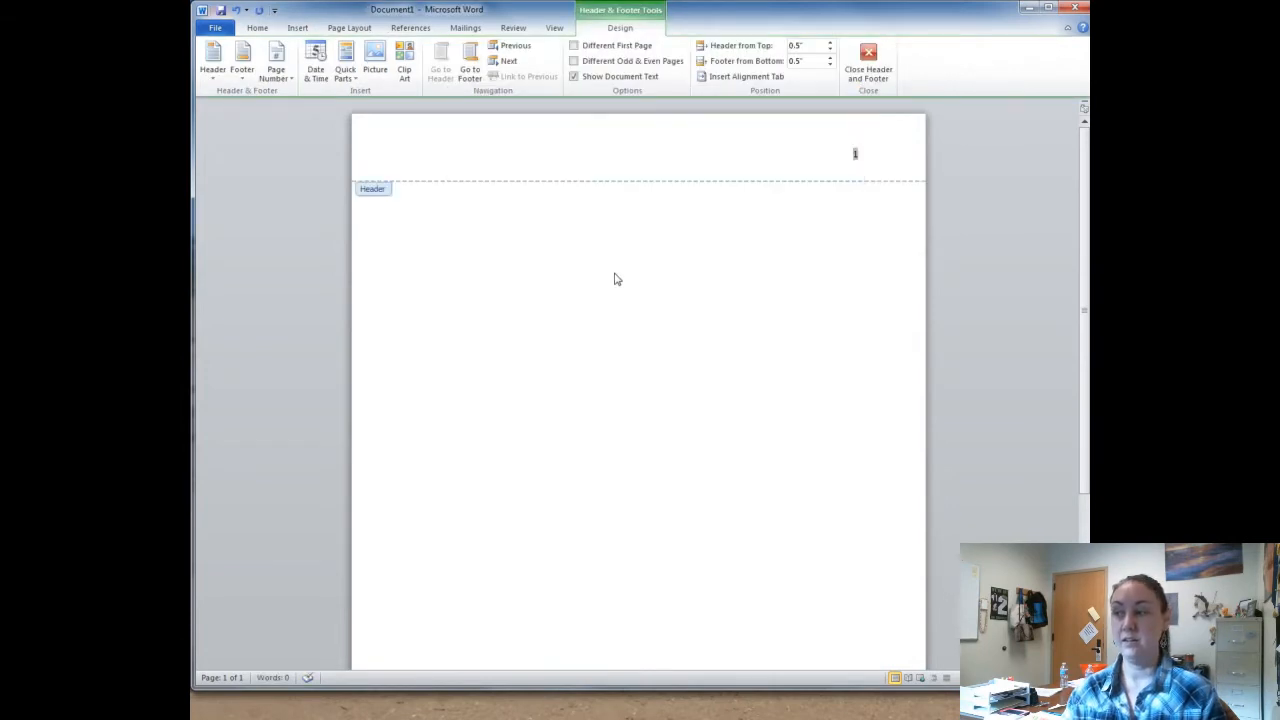
# - Type 'Student's Last Name' before the page number and close the header
pyautogui.write('Last')
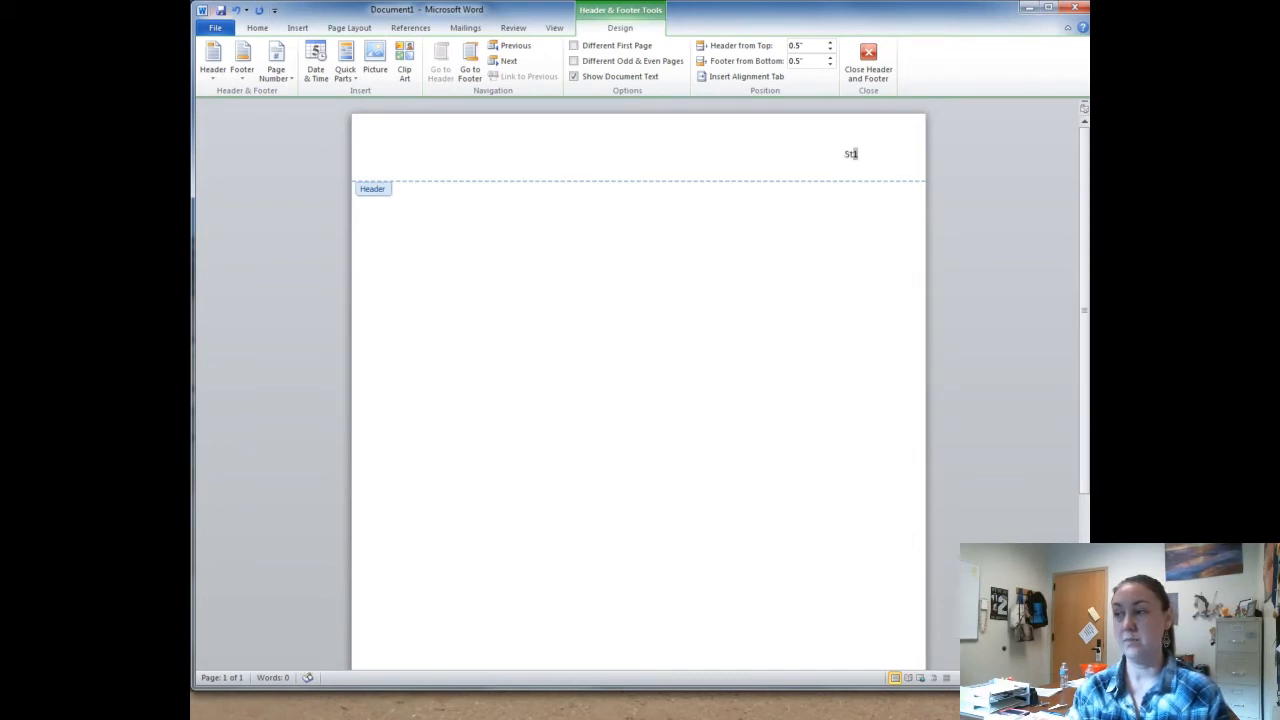
pyautogui.write('udent')
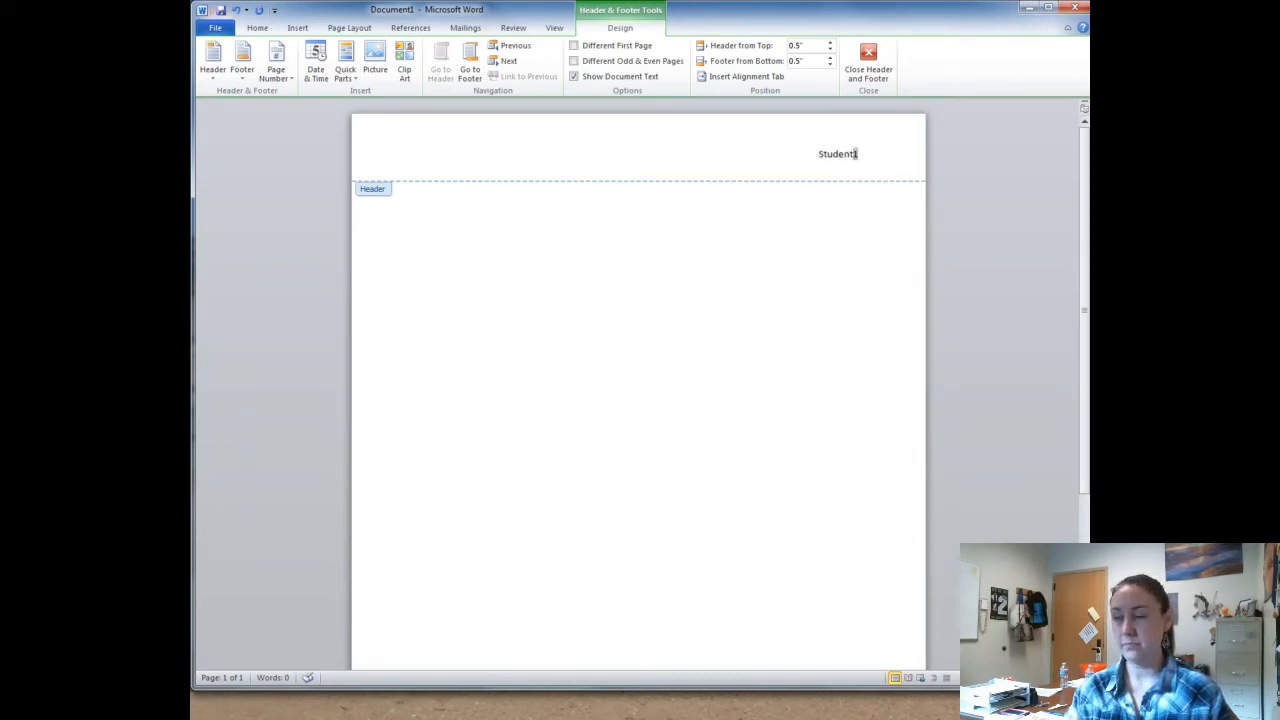
pyautogui.write("'s L")
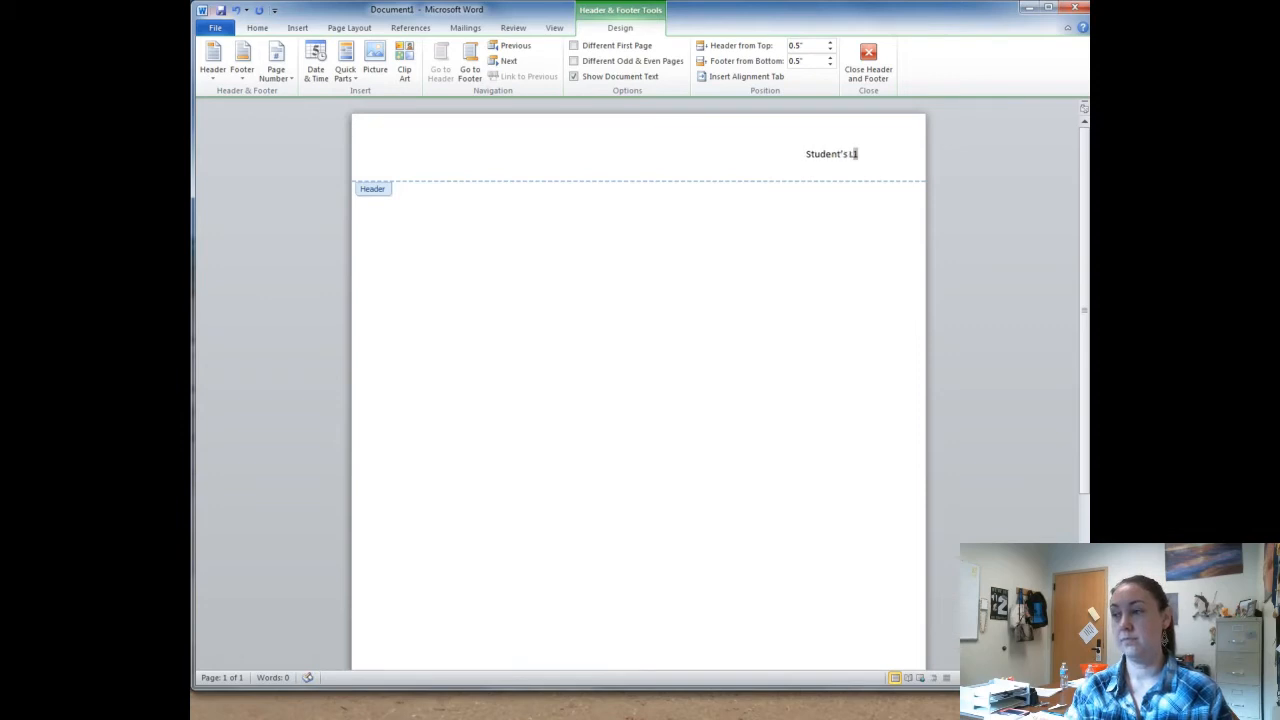
pyautogui.write('ast Name')
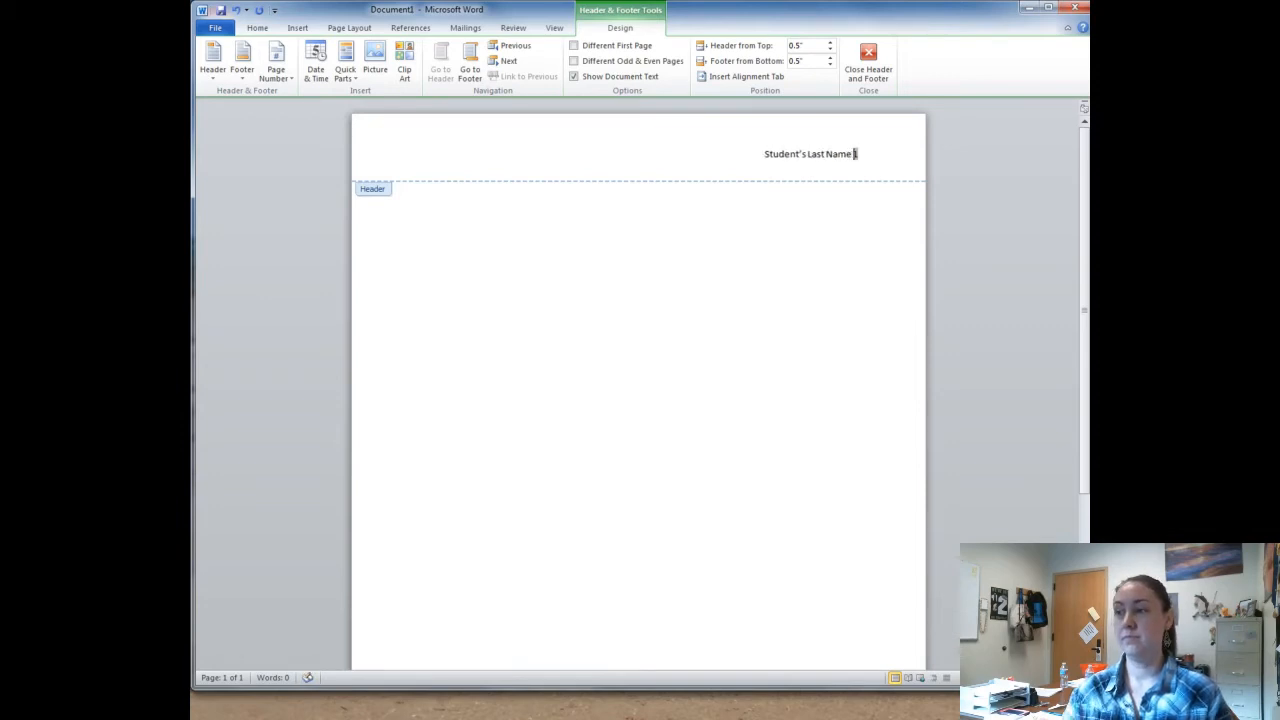
pyautogui.click(868, 58)
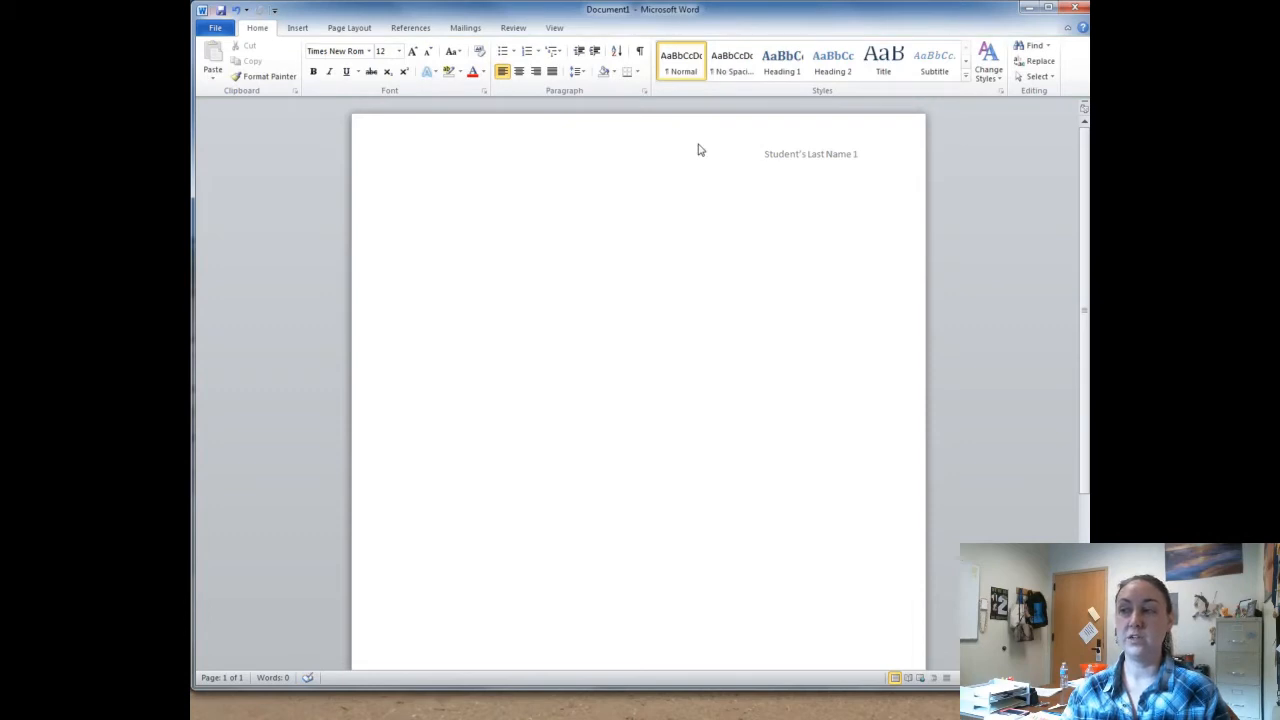
# - Reopen the header and switch 'Student's Last Name 1' to Times New Roman
pyautogui.doubleClick(810, 153)
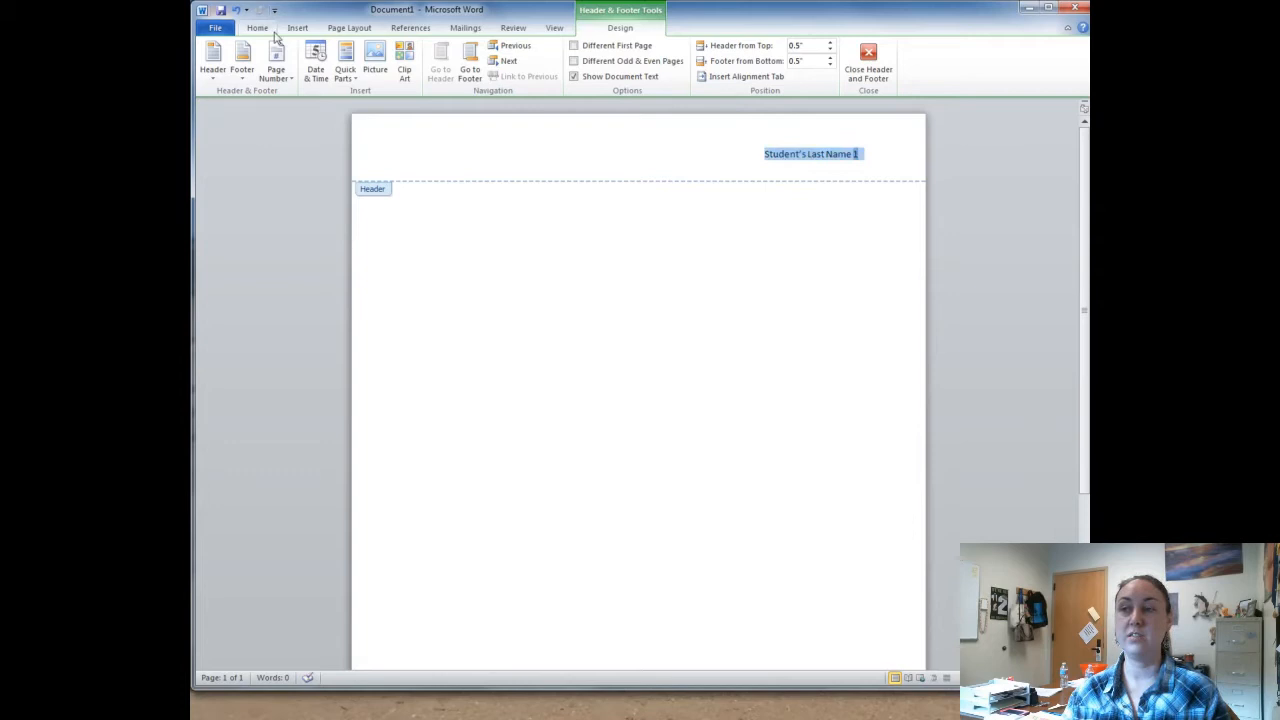
pyautogui.click(368, 51)
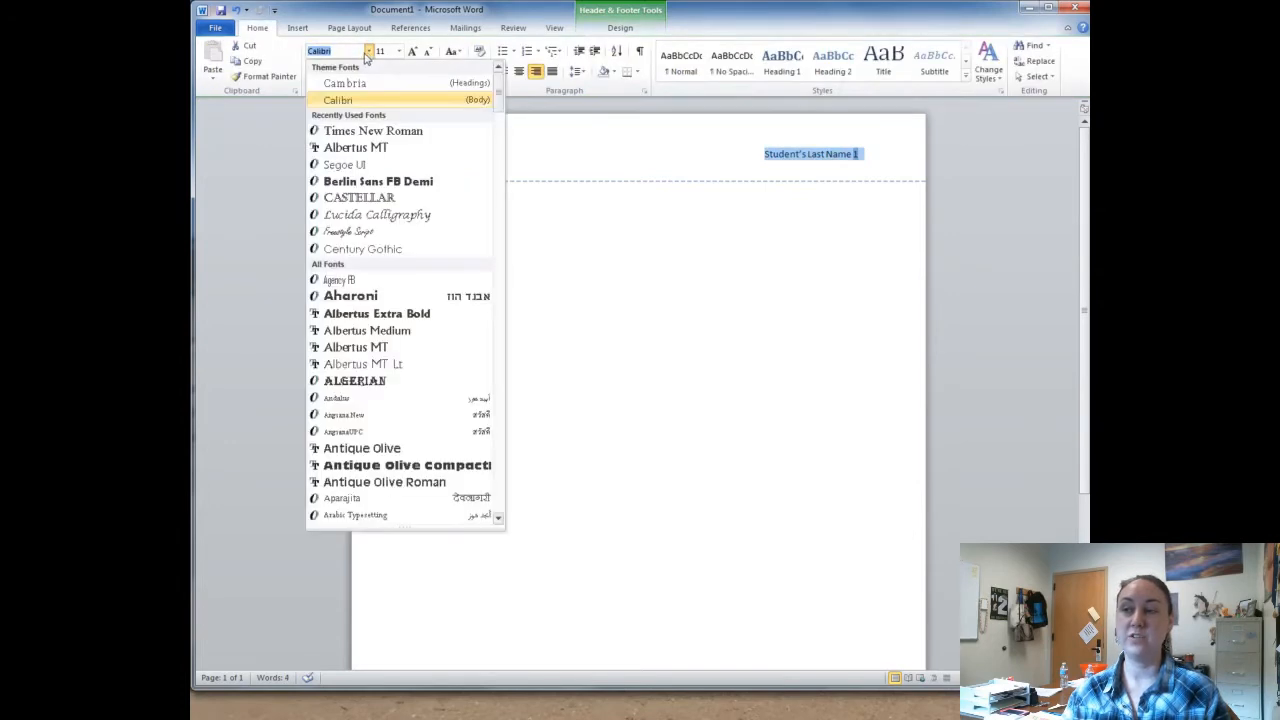
pyautogui.click(372, 131)
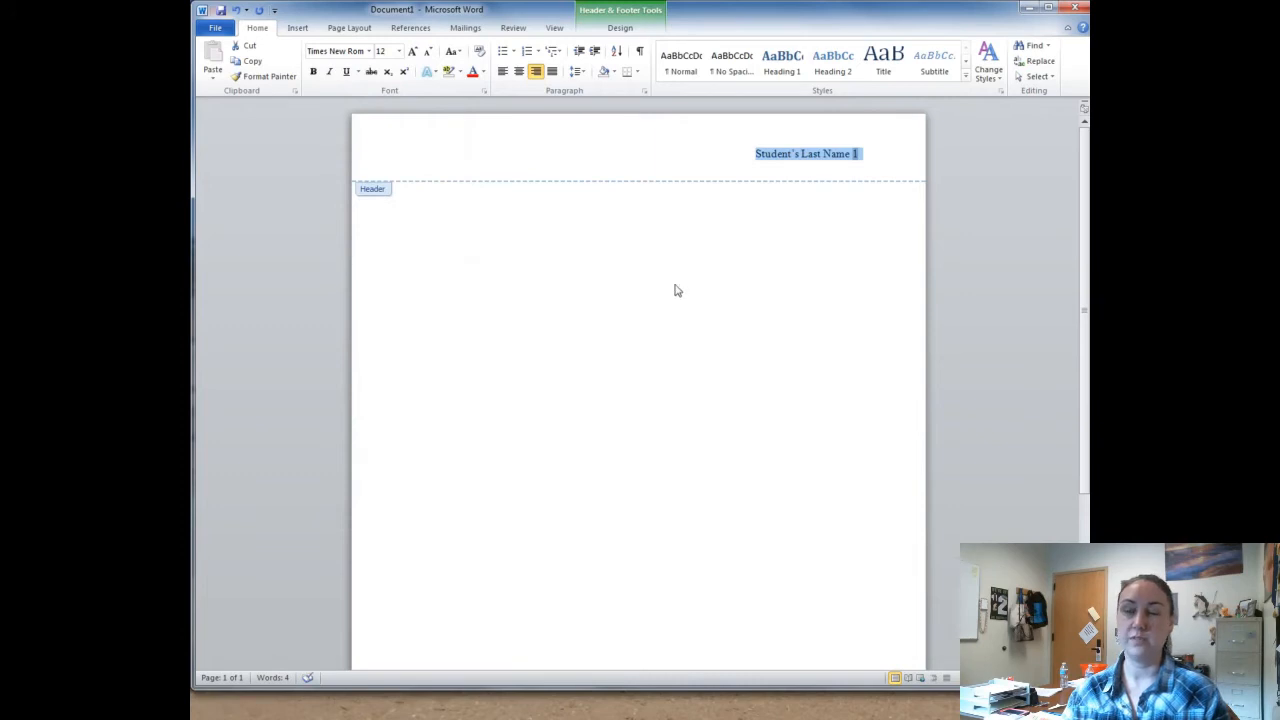
pyautogui.moveTo(680, 248)
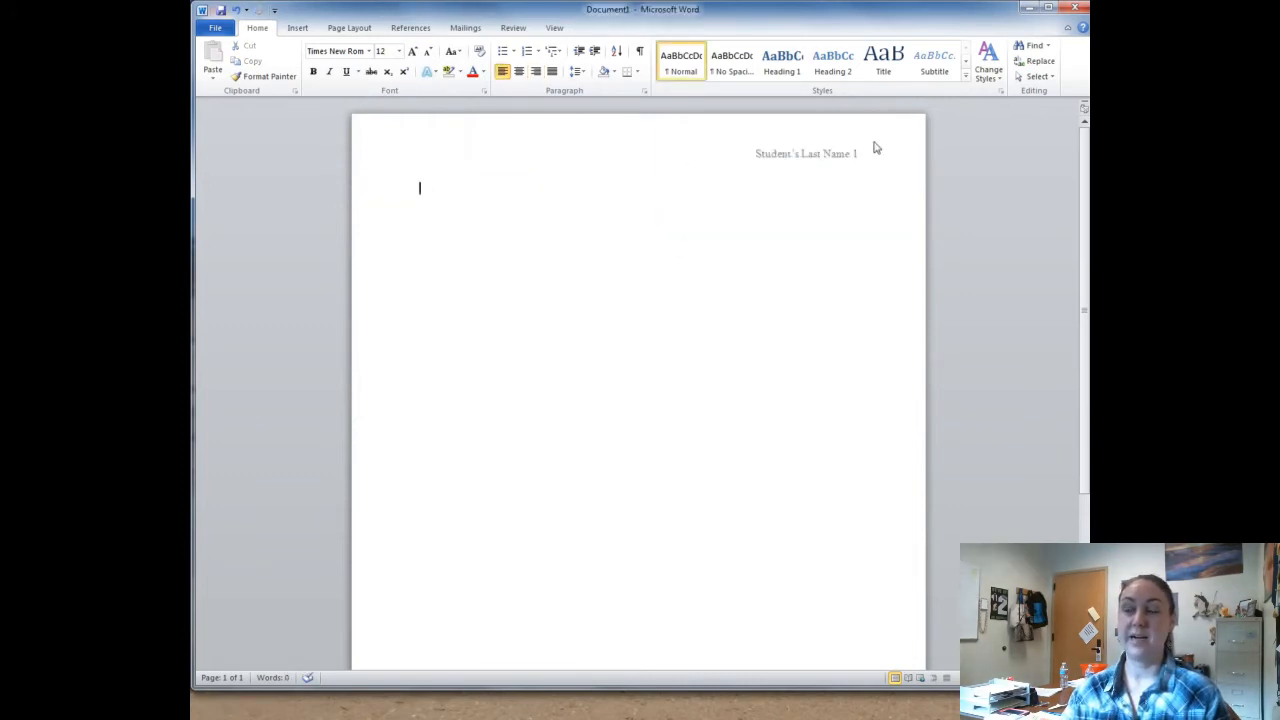
pyautogui.doubleClick(805, 153)
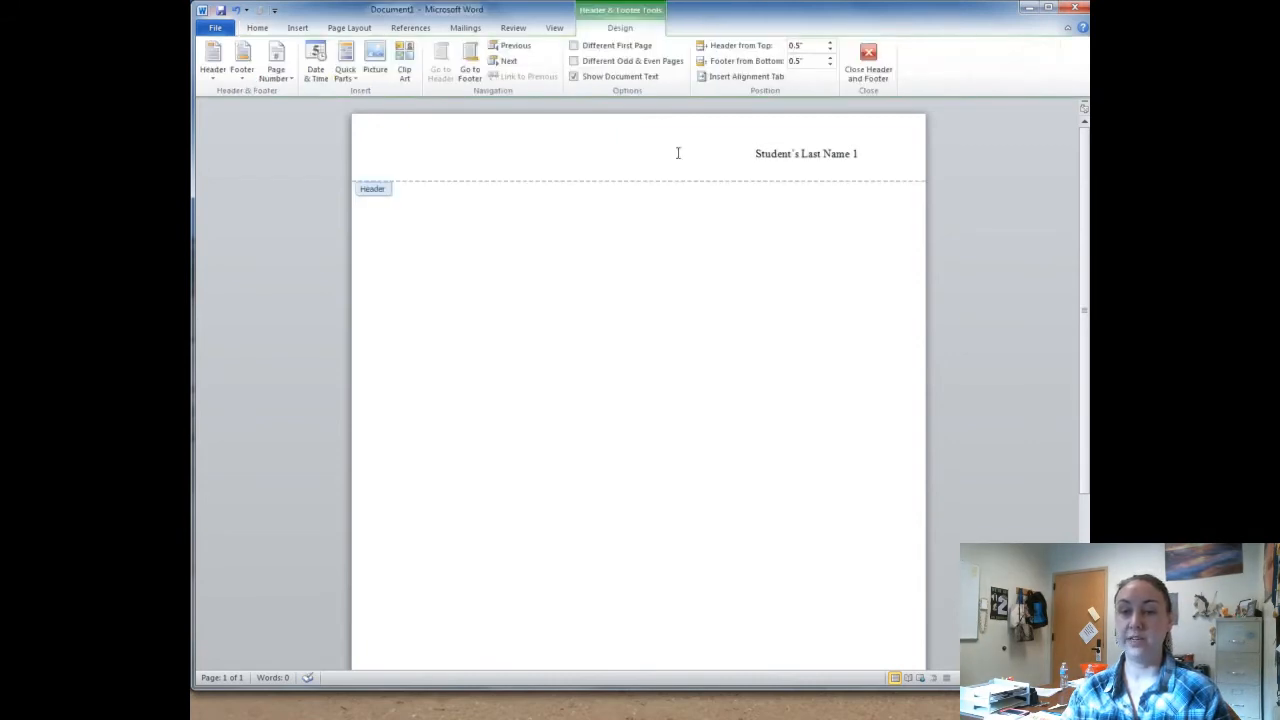
pyautogui.moveTo(680, 243)
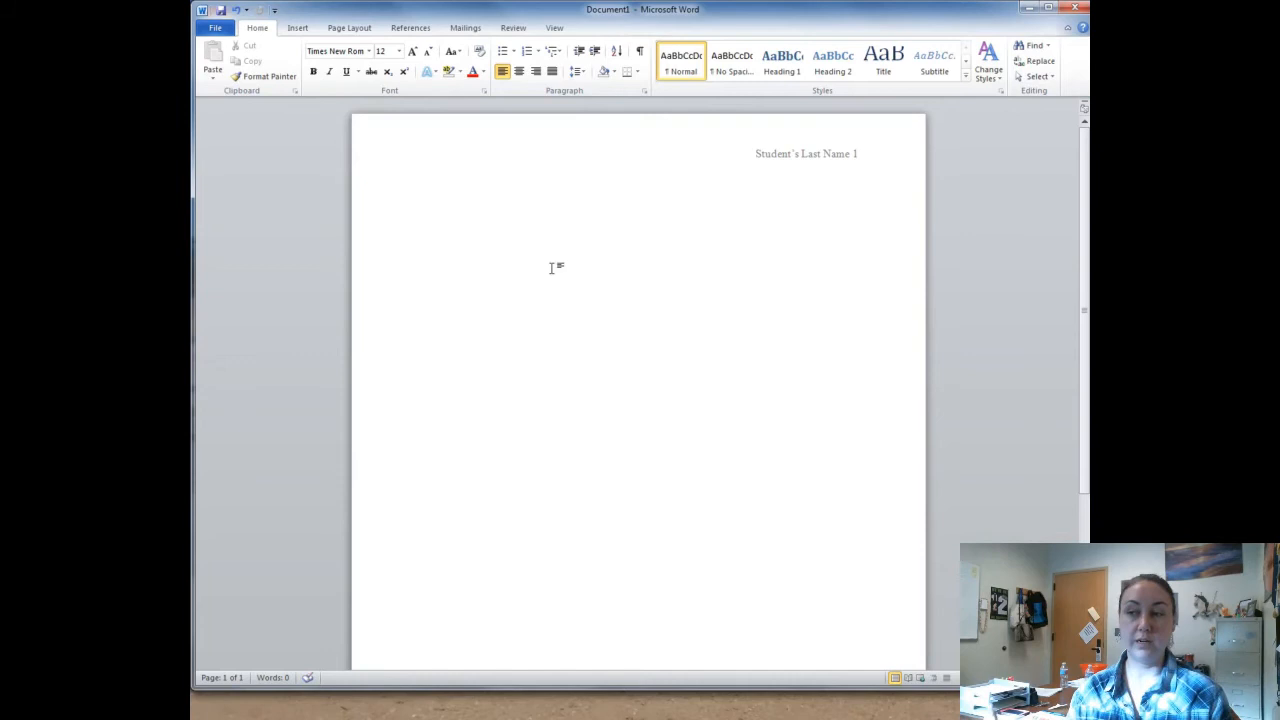
pyautogui.moveTo(425, 201)
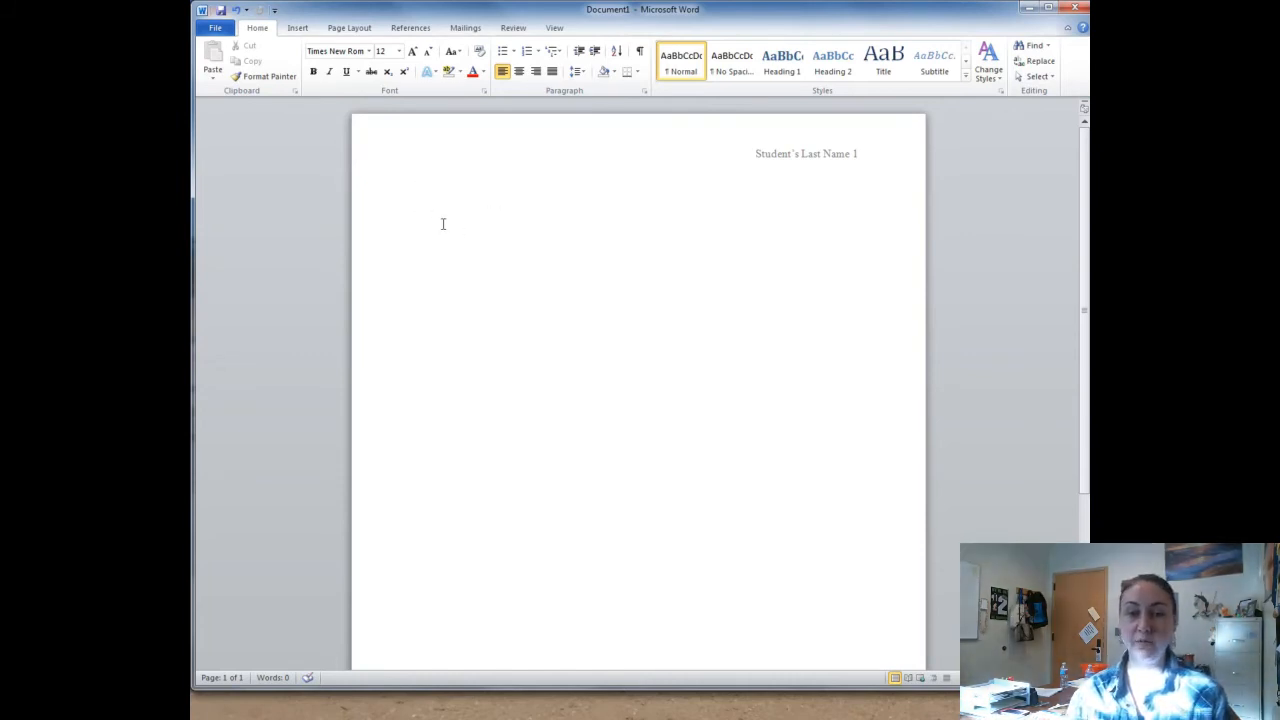
# - Type the heading lines 'Student's Full Name' and 'Instructor's Name', fixing a typo
pyautogui.click(420, 188)
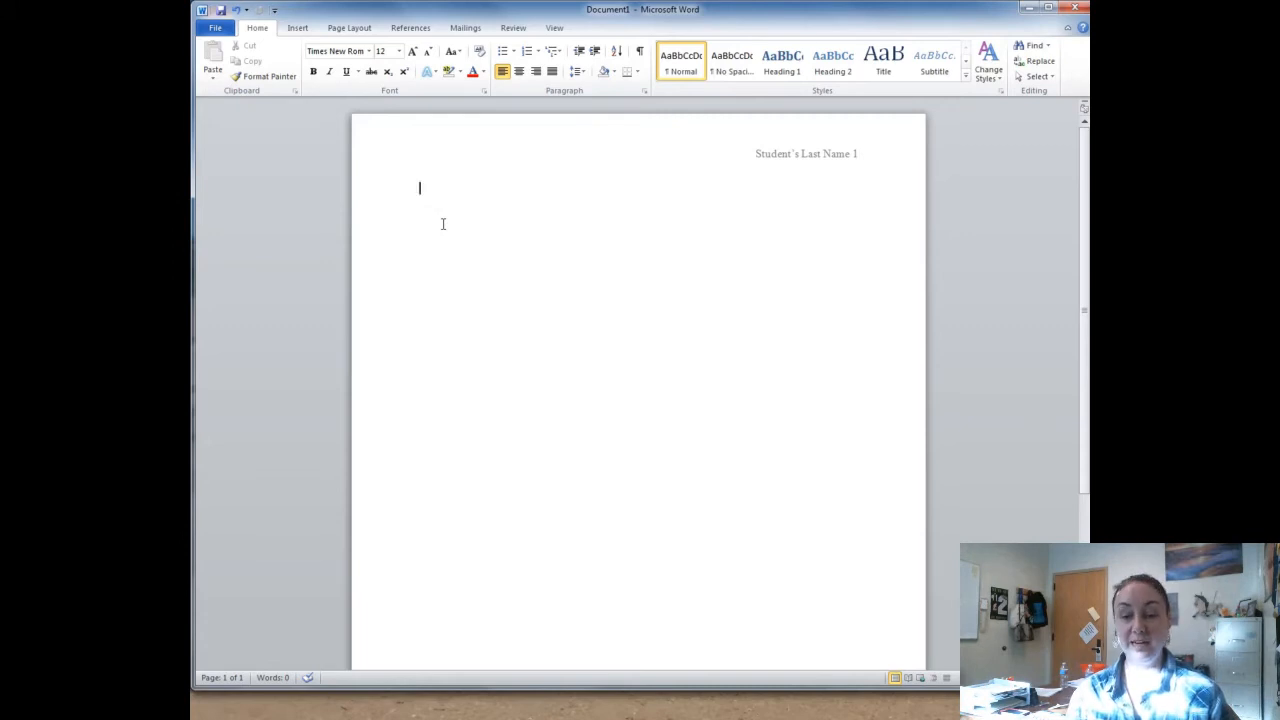
pyautogui.write('Studen')
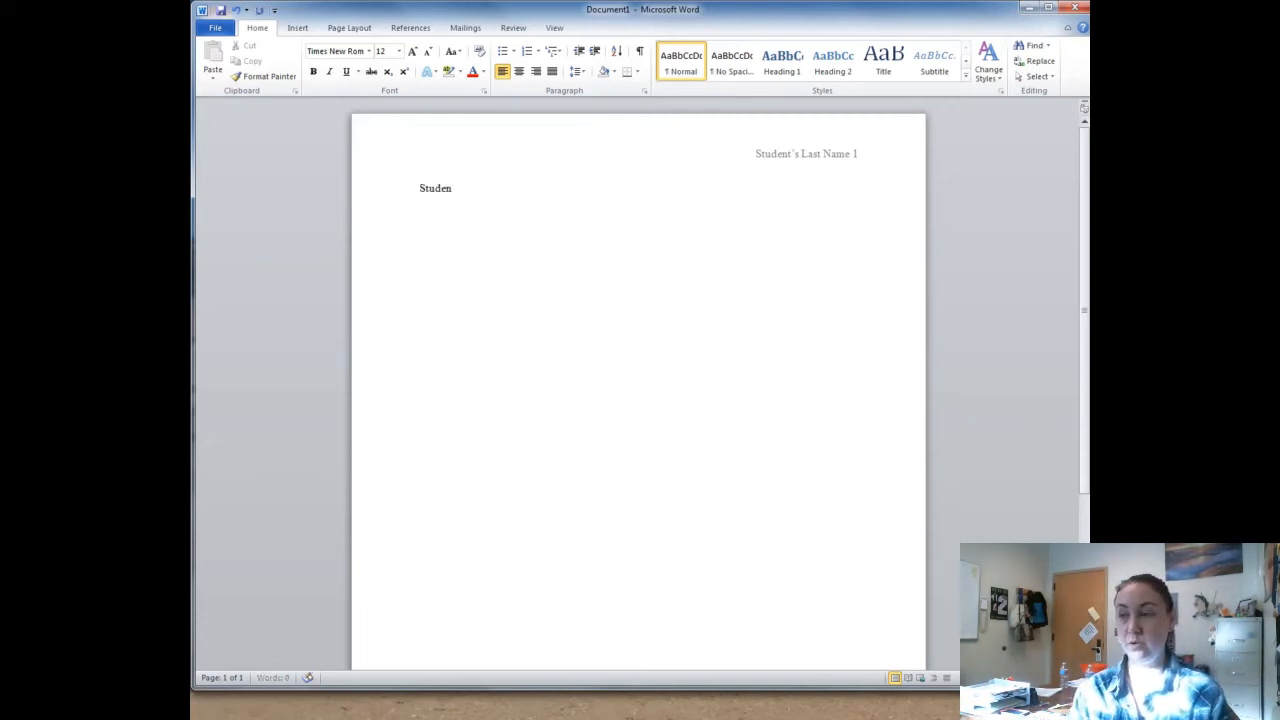
pyautogui.write("t's Full Name")
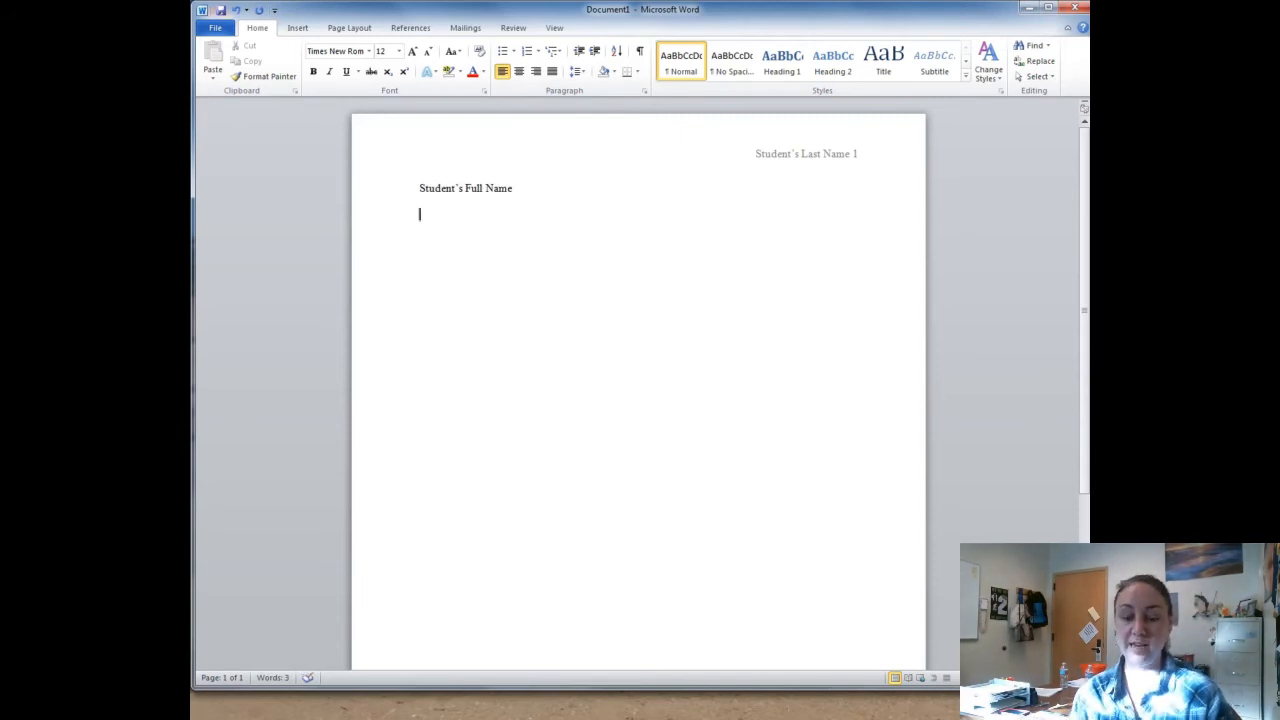
pyautogui.write('Instruc')
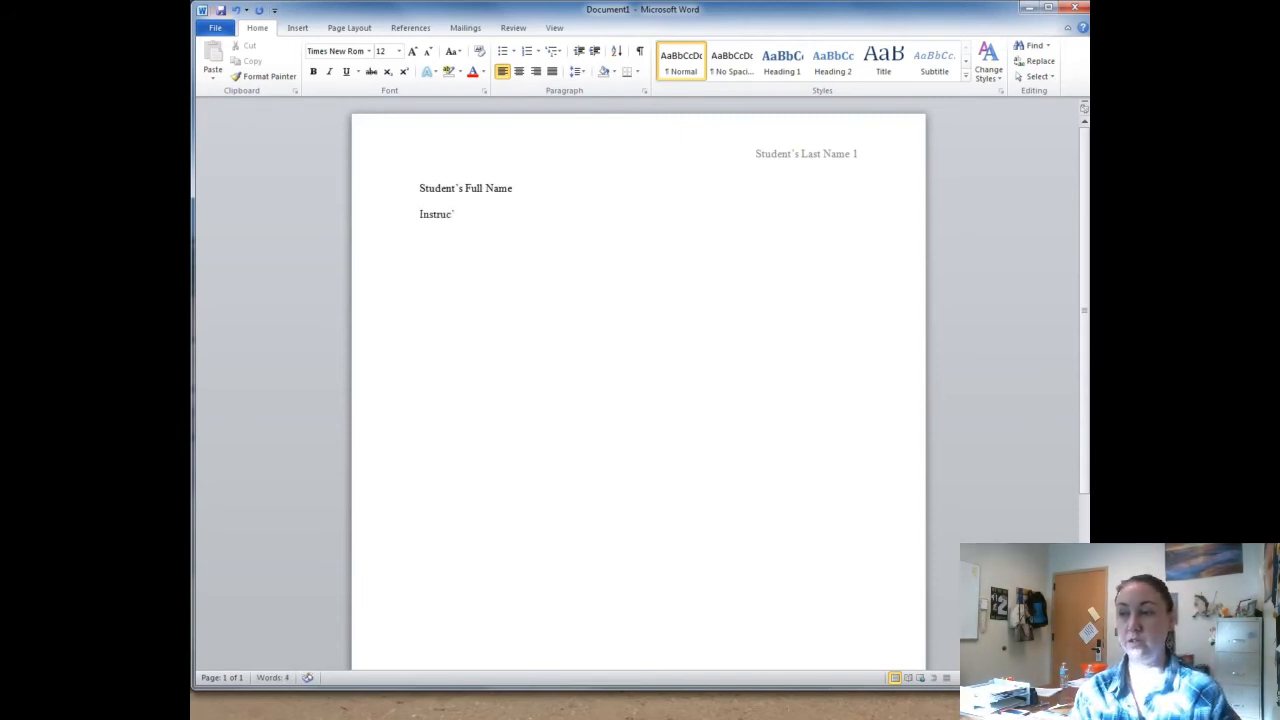
pyautogui.write('tor;s')
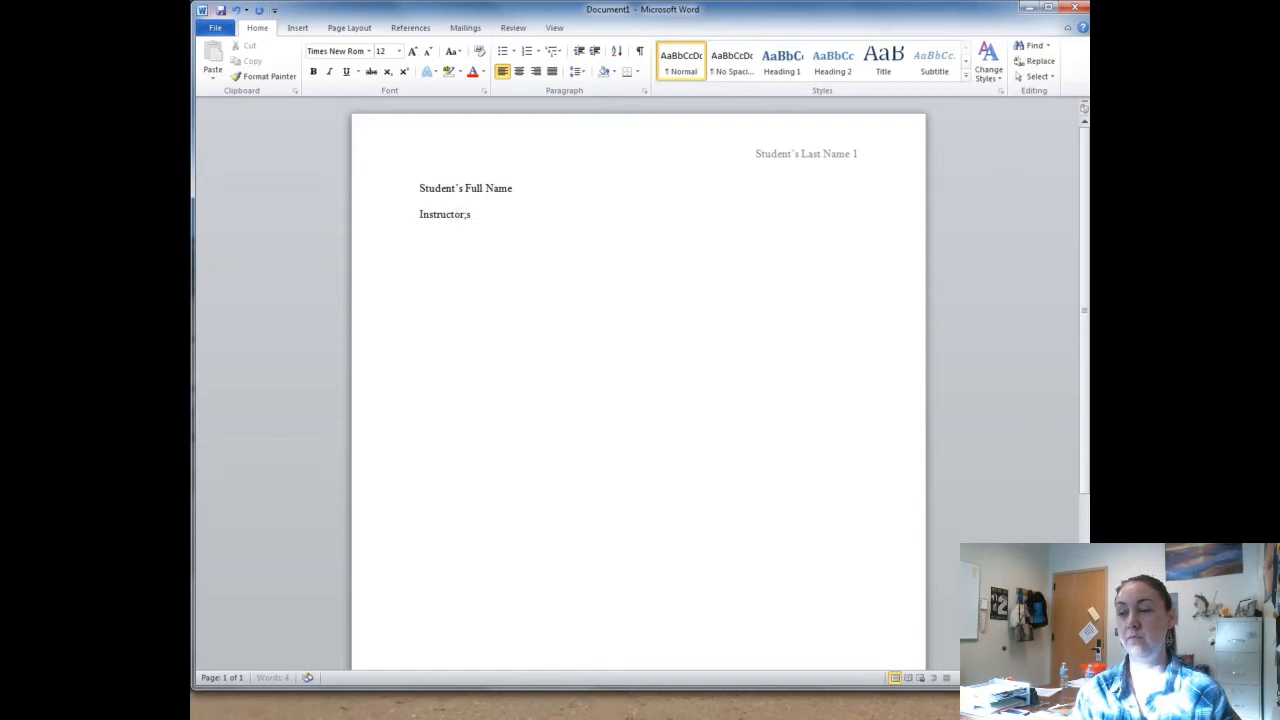
pyautogui.press('BackSpace')
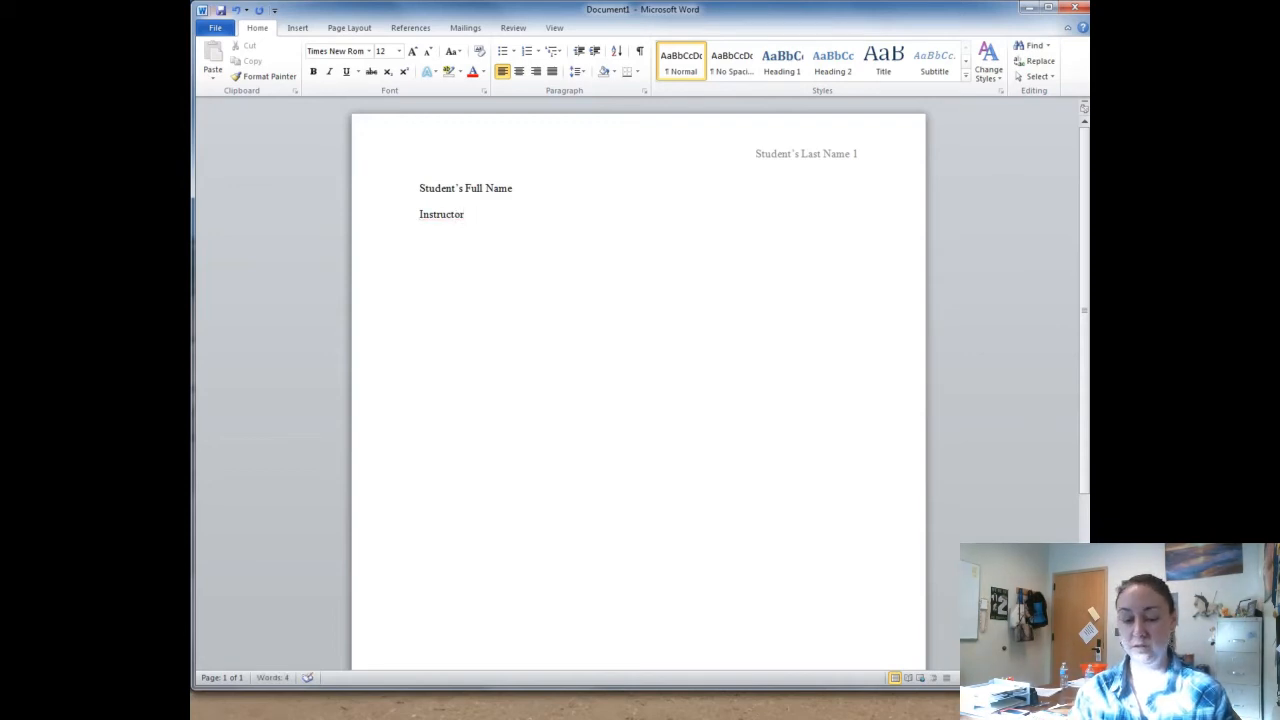
pyautogui.write("'s Na")
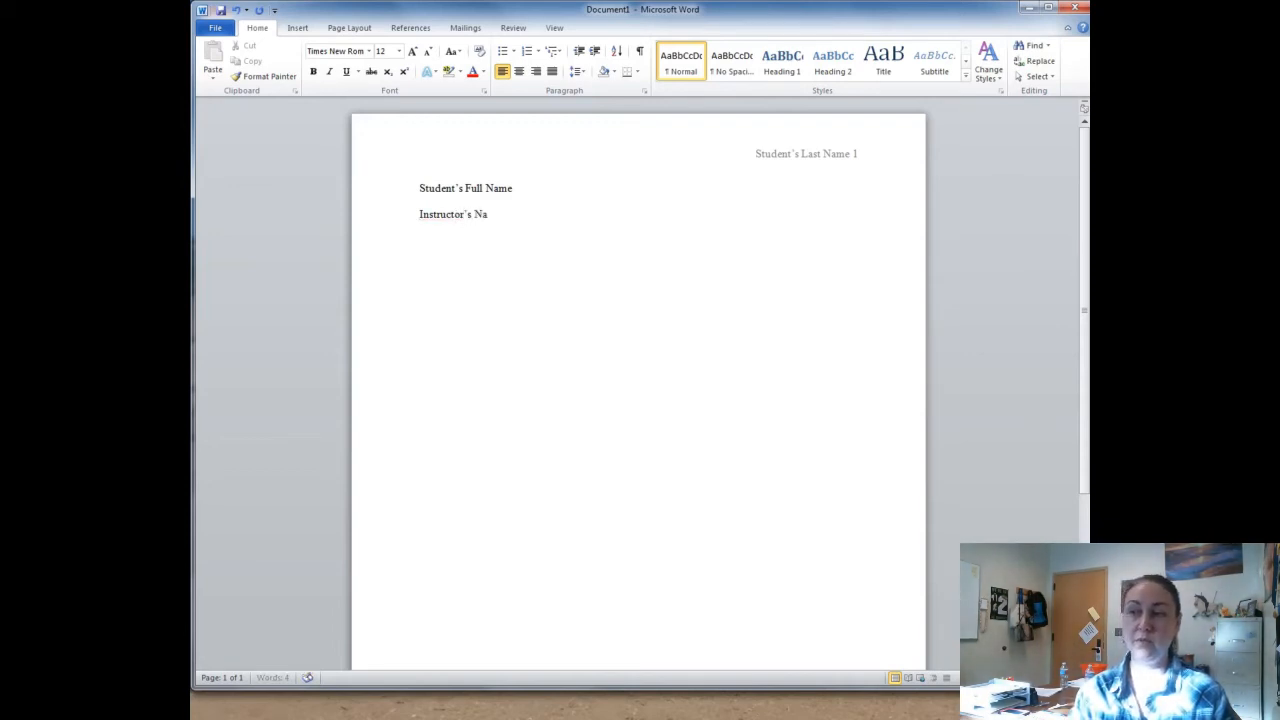
pyautogui.write('me')
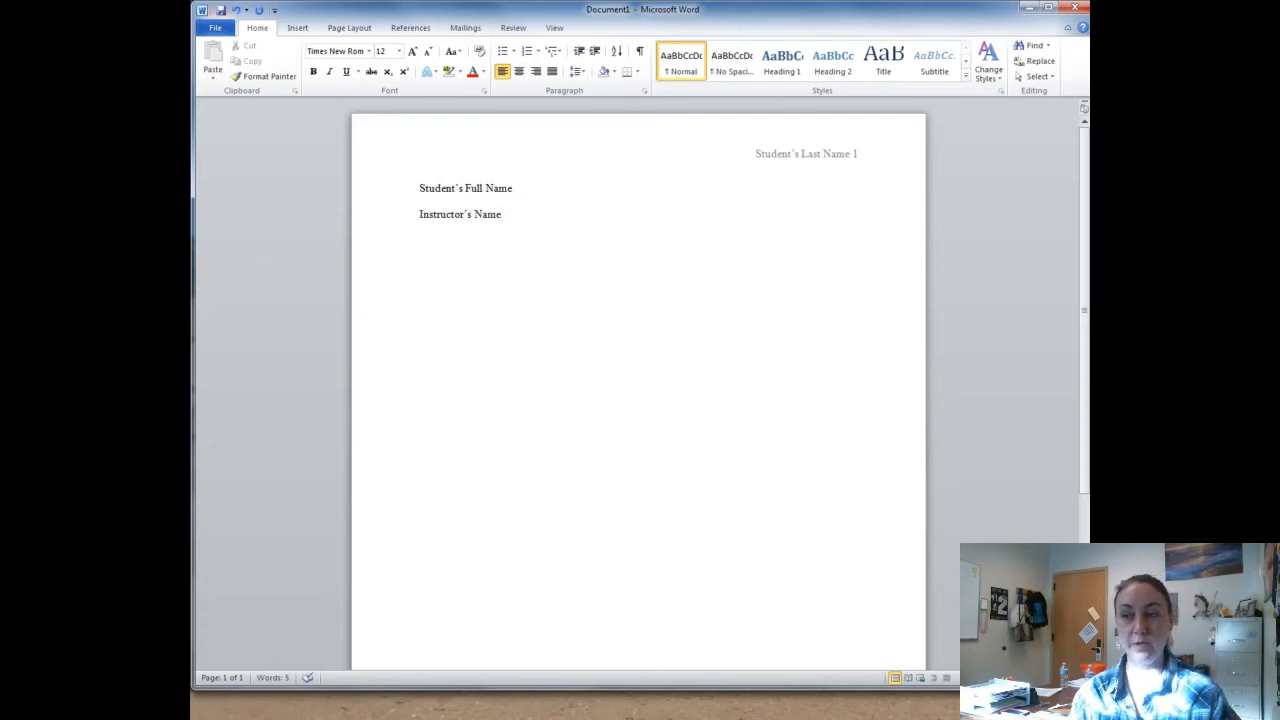
# - Add 'Class' as the third heading line
pyautogui.click(503, 214)
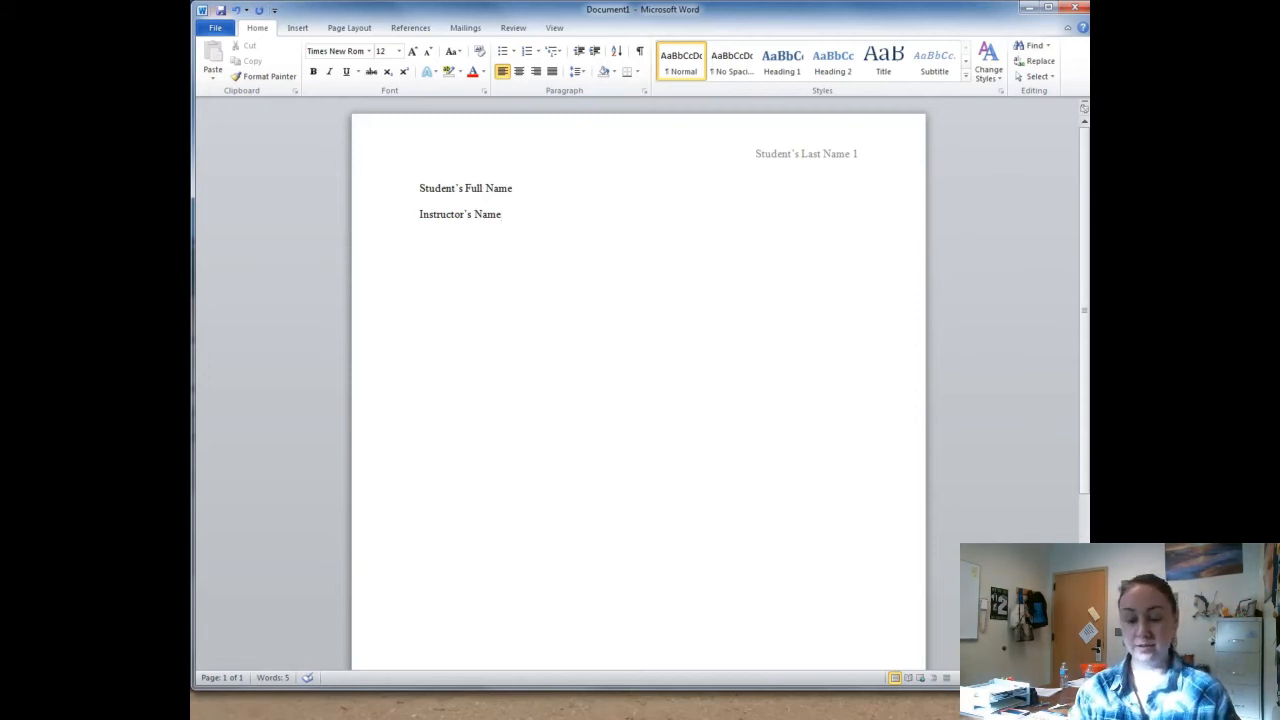
pyautogui.write('Class')
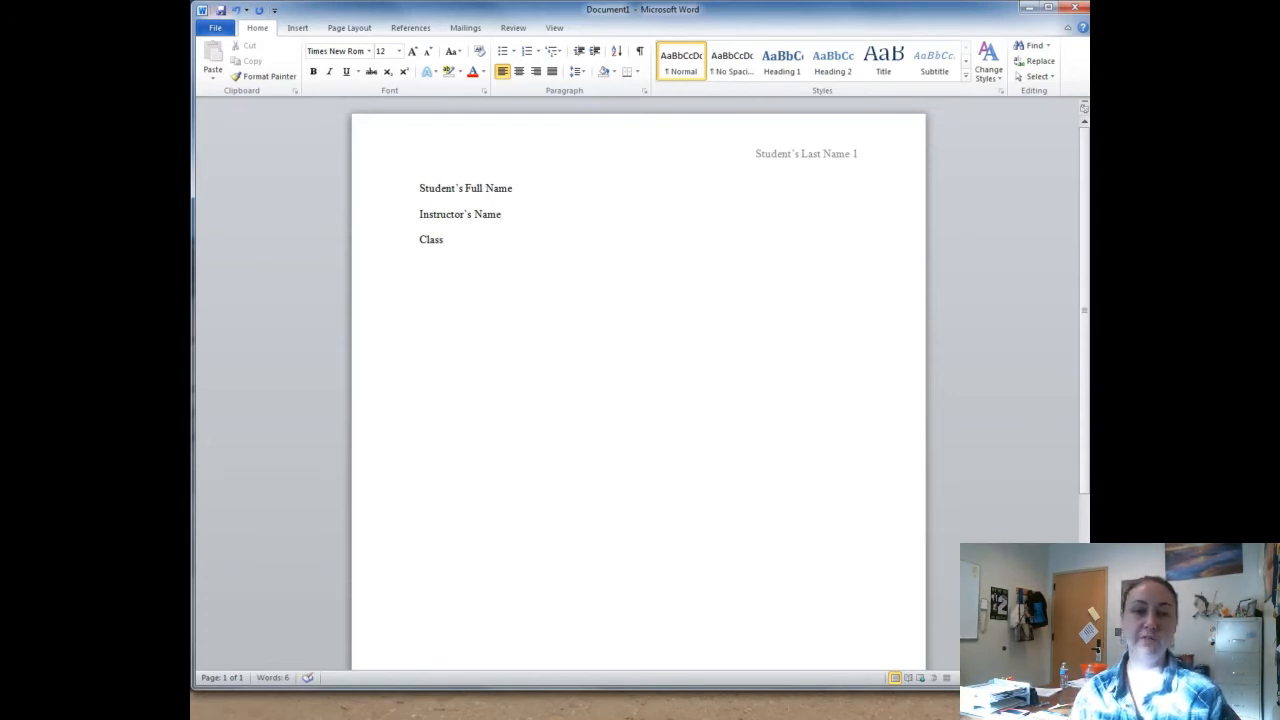
pyautogui.click(443, 239)
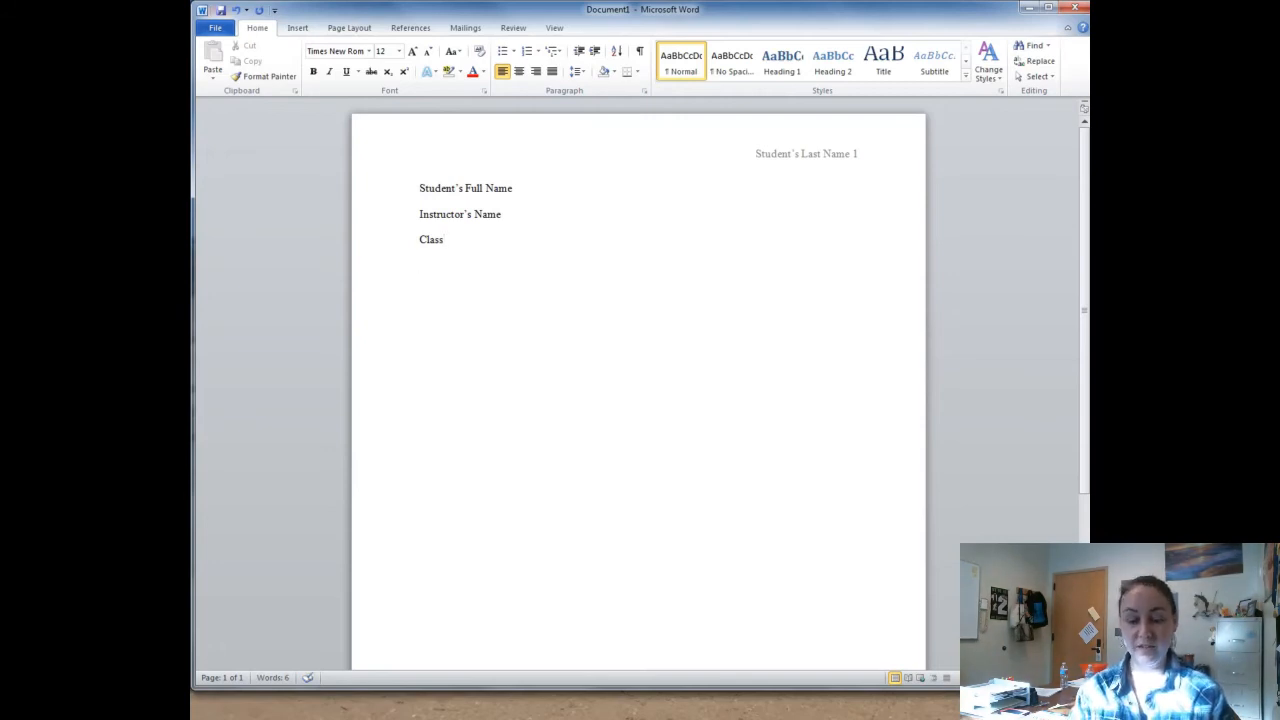
# - Type 'Date', delete the example date after it, and start a new line
pyautogui.write('Date')
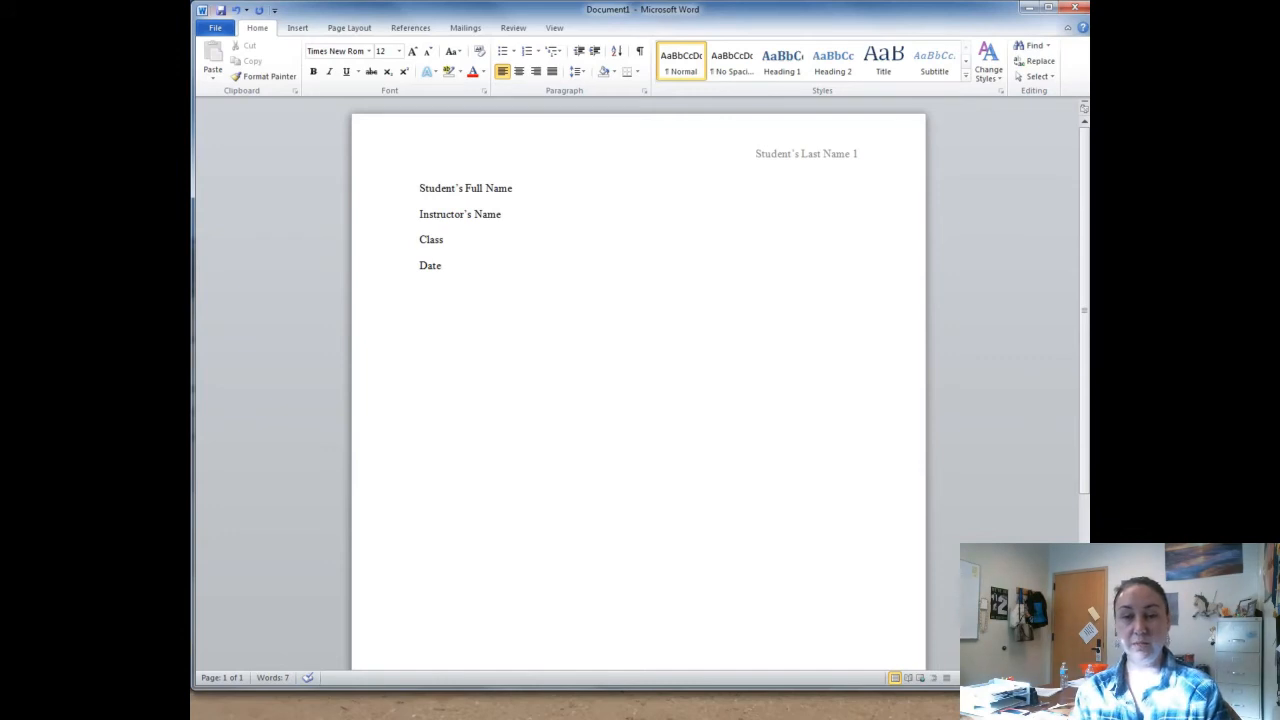
pyautogui.click(444, 265)
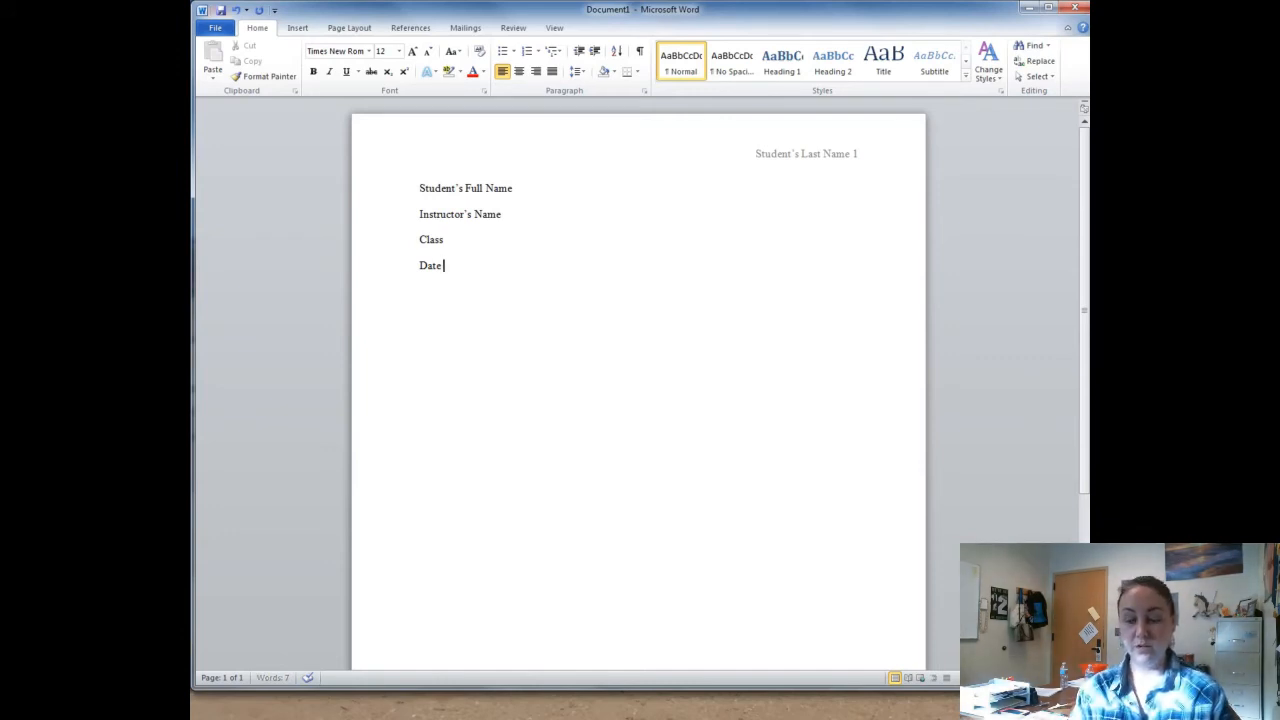
pyautogui.write('(22 Jan. 2016')
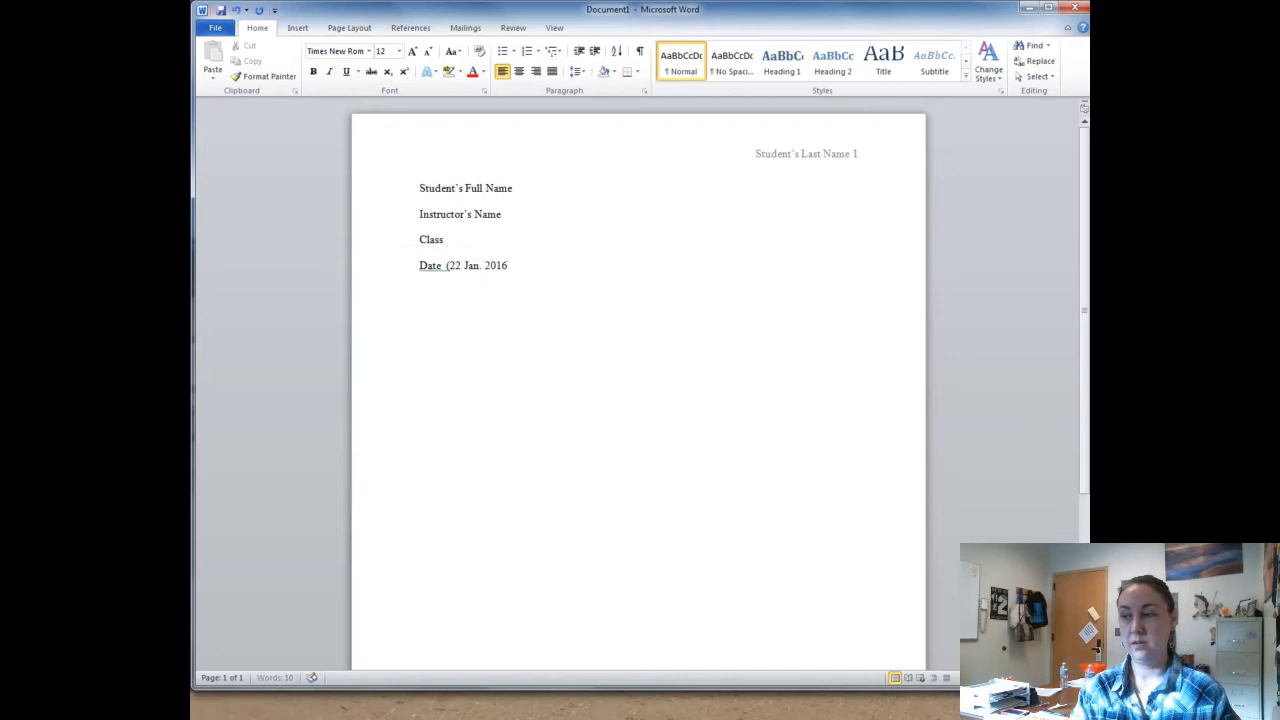
pyautogui.click(510, 265)
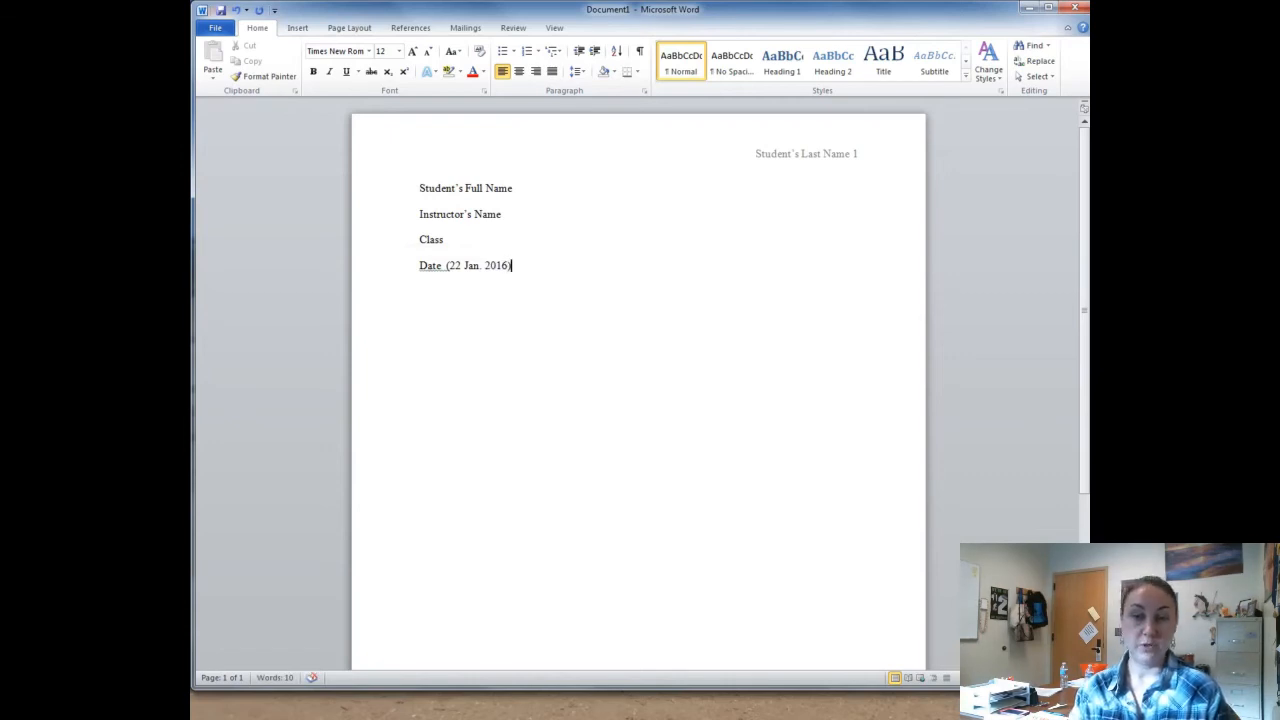
pyautogui.press('BackSpace')
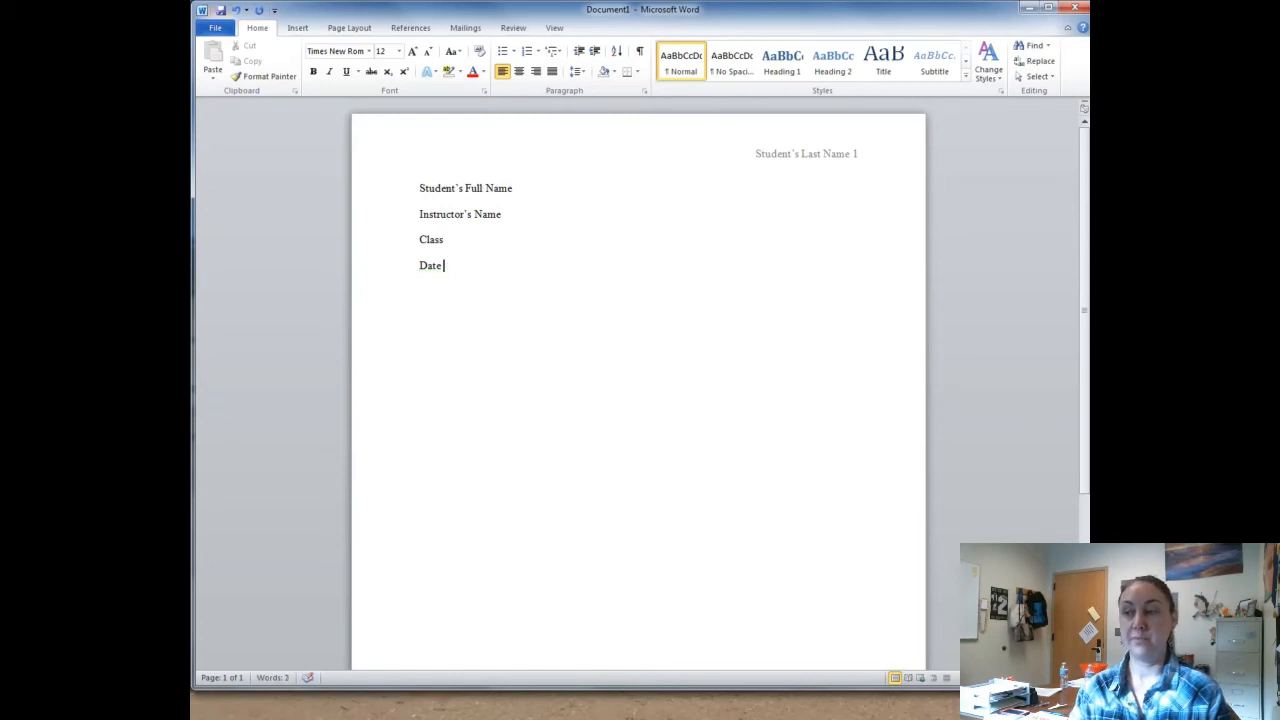
pyautogui.press('enter')
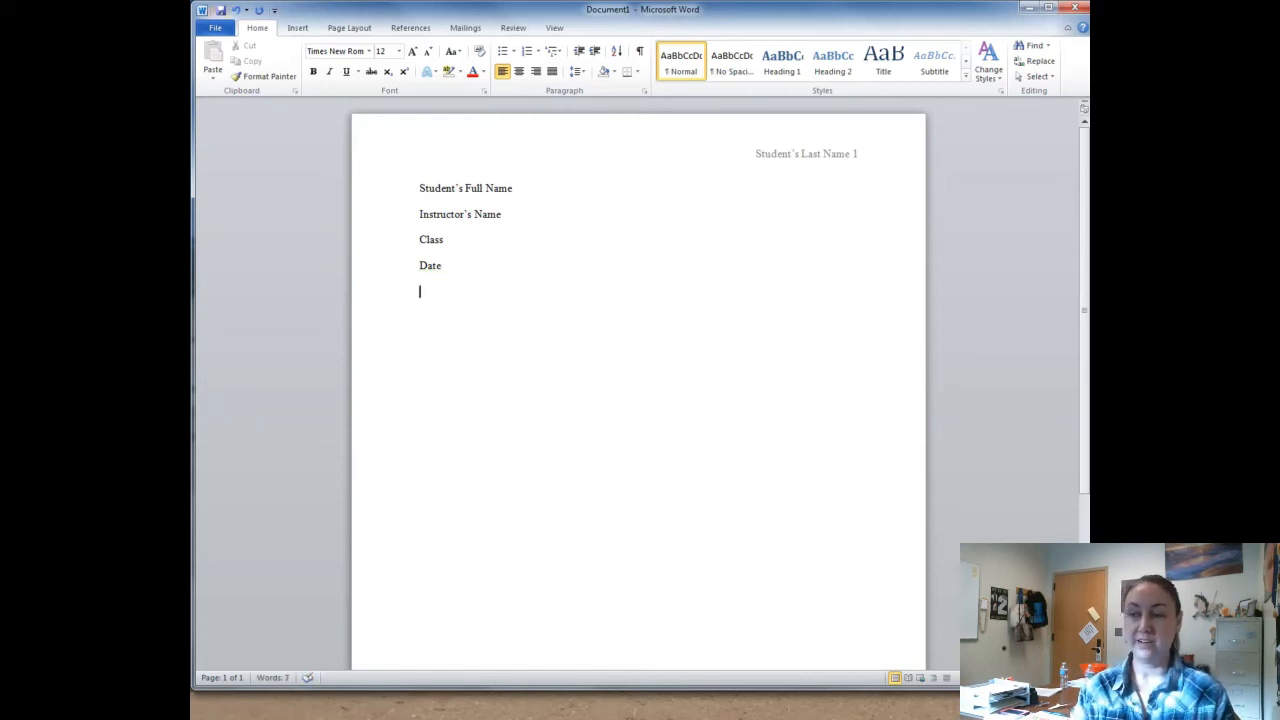
# - Type the title 'Content Based Title' below the date line
pyautogui.write('C')
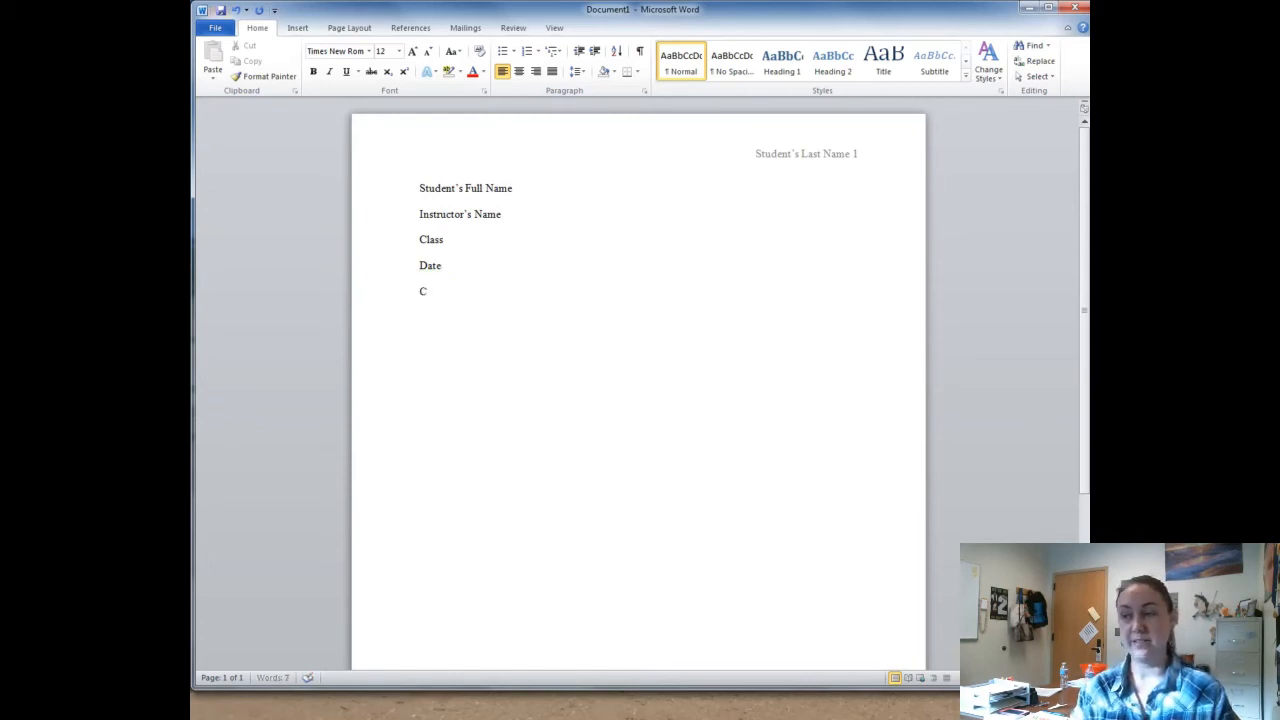
pyautogui.write('onent Ca')
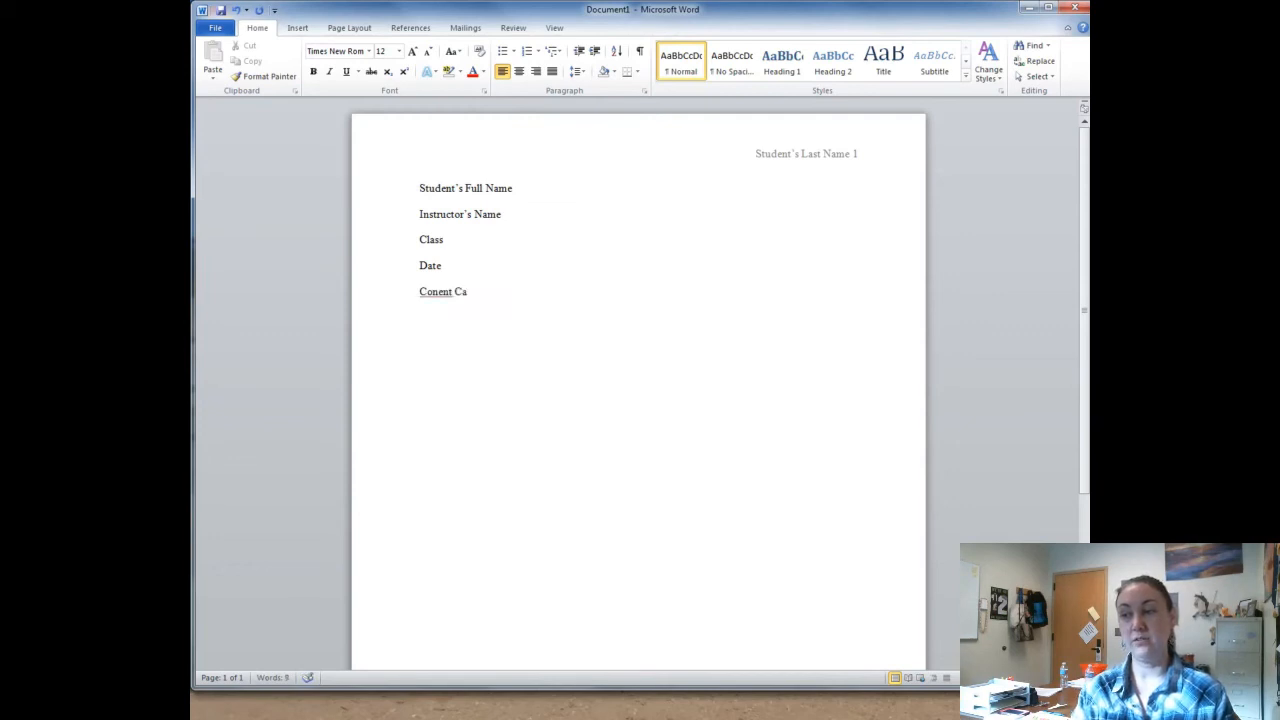
pyautogui.write('Content Ba')
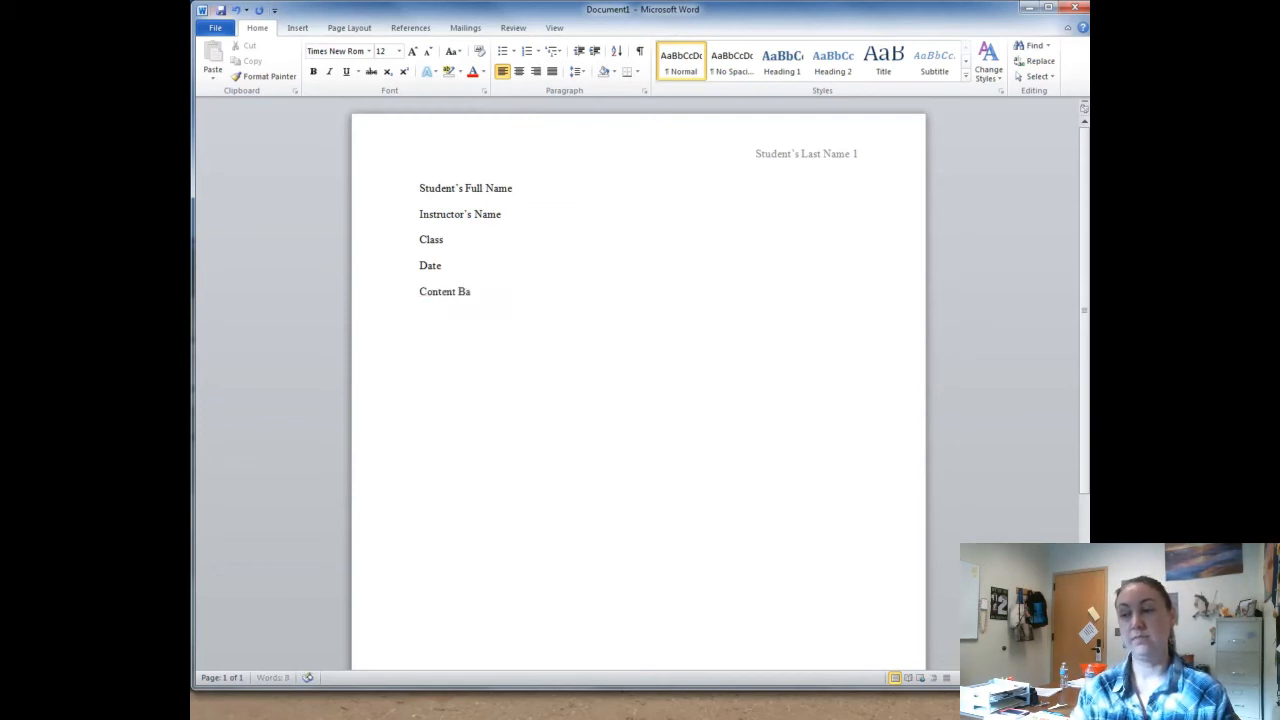
pyautogui.write('sed Title')
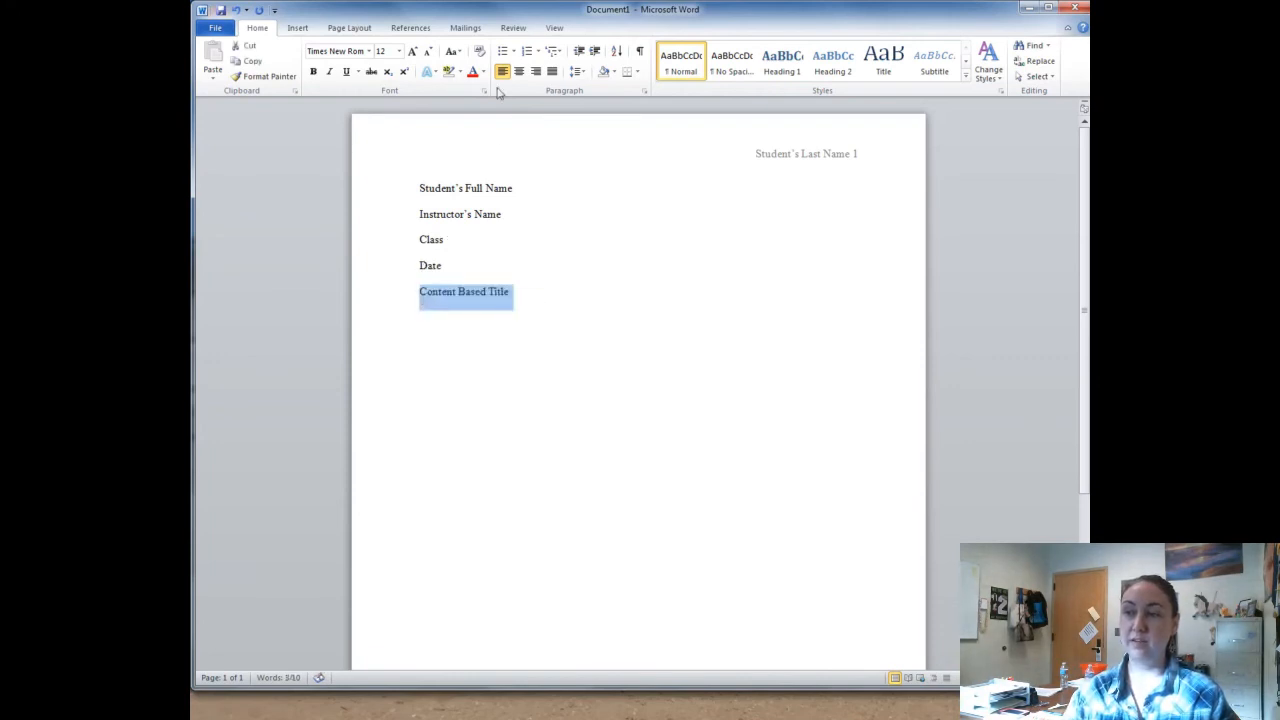
# - Center the title and left-align the new line beneath it
pyautogui.click(518, 71)
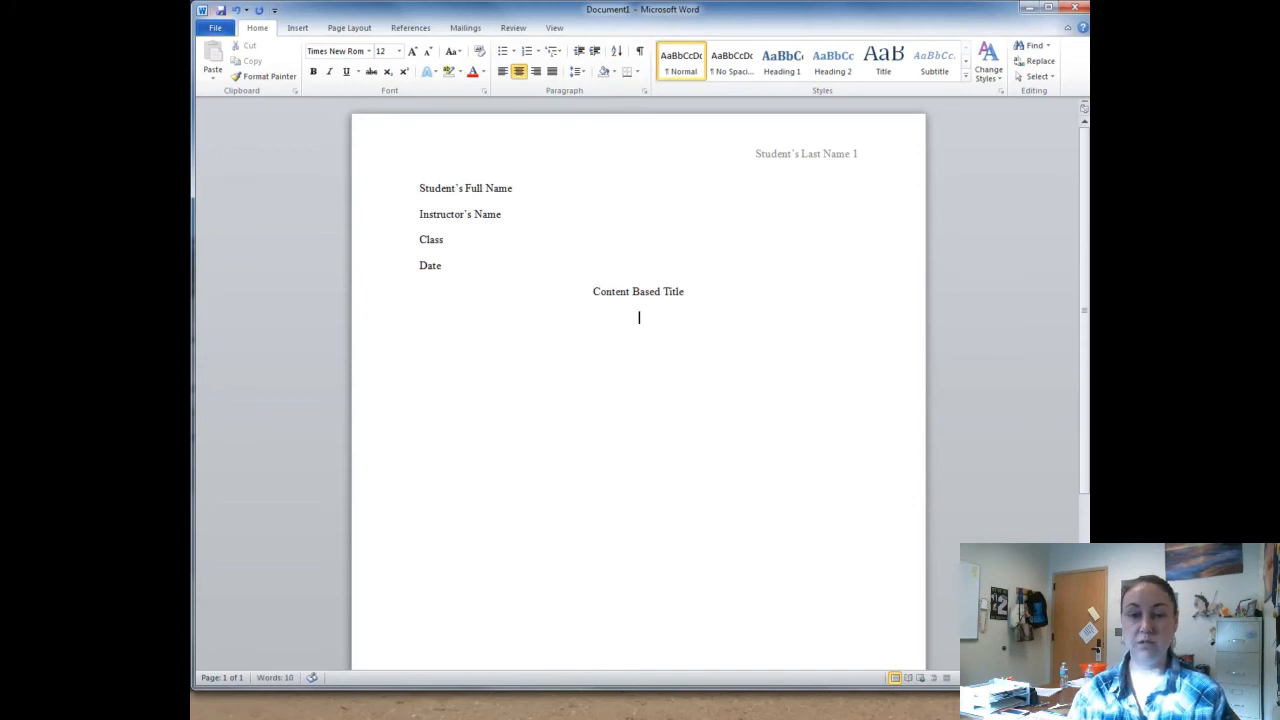
pyautogui.click(502, 71)
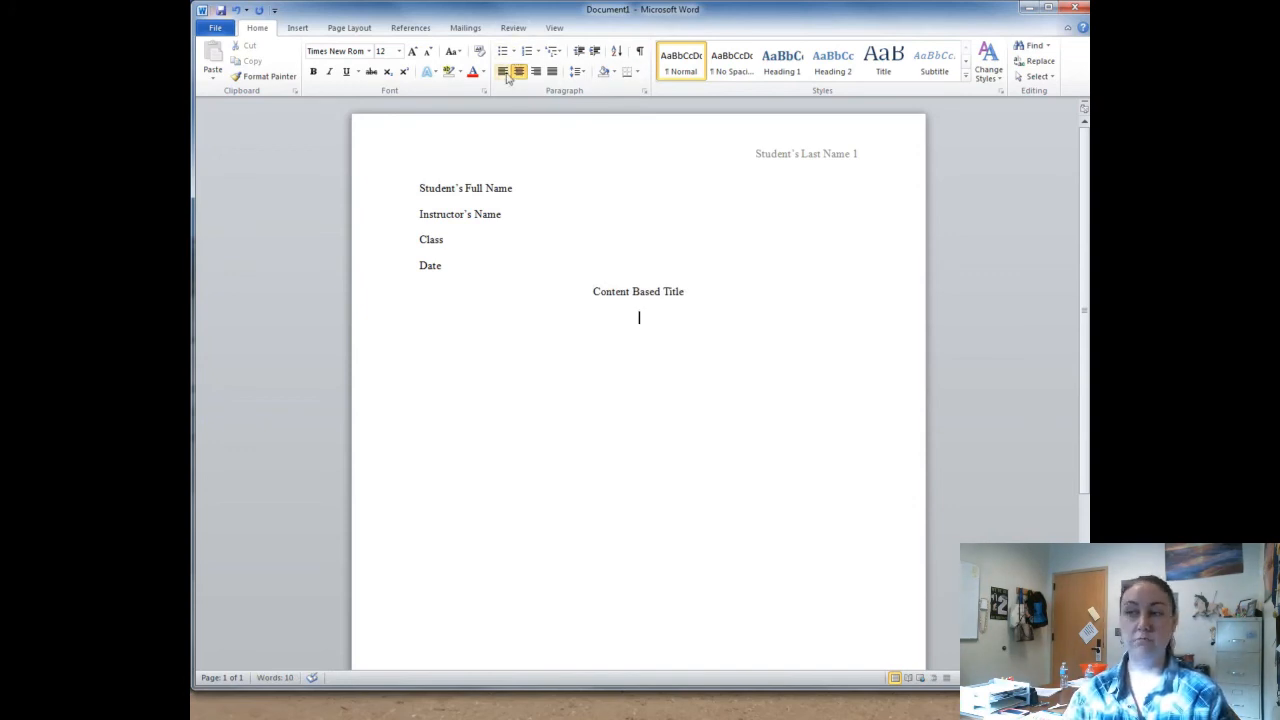
pyautogui.click(502, 71)
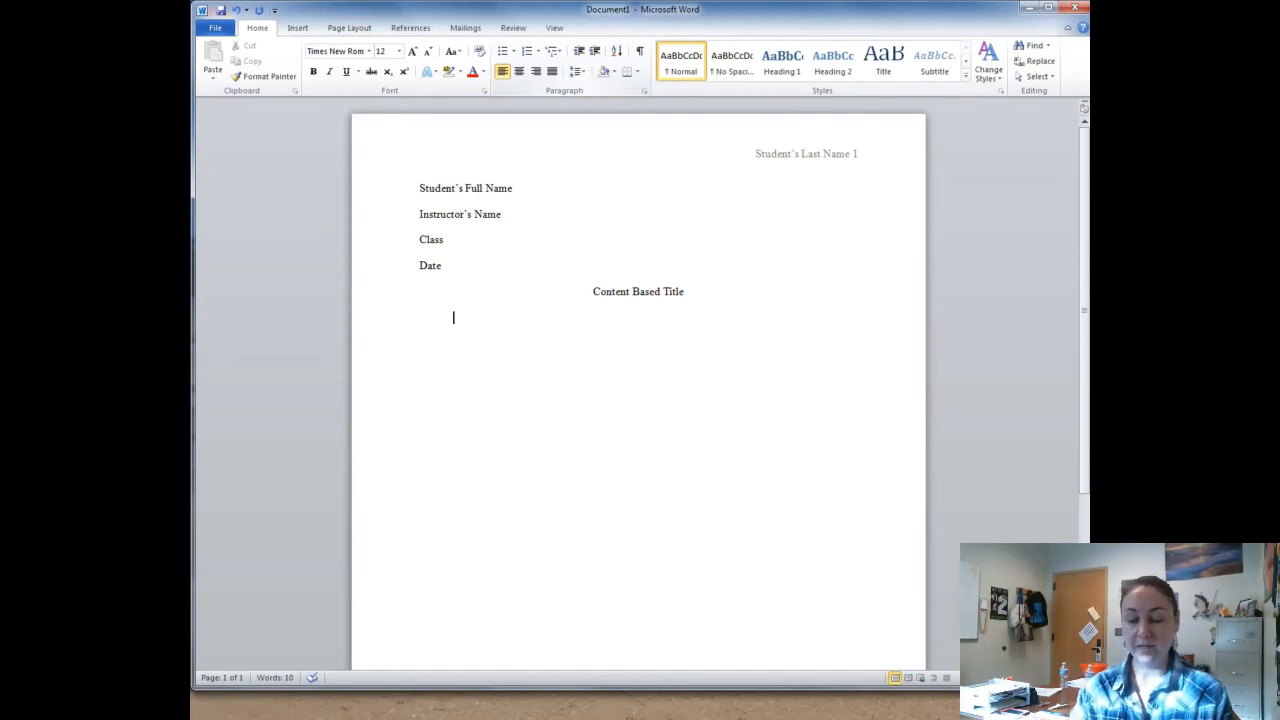
# - Type 'Then start writing your first paragraph.' on the indented line, correcting the typo
pyautogui.write('Then start')
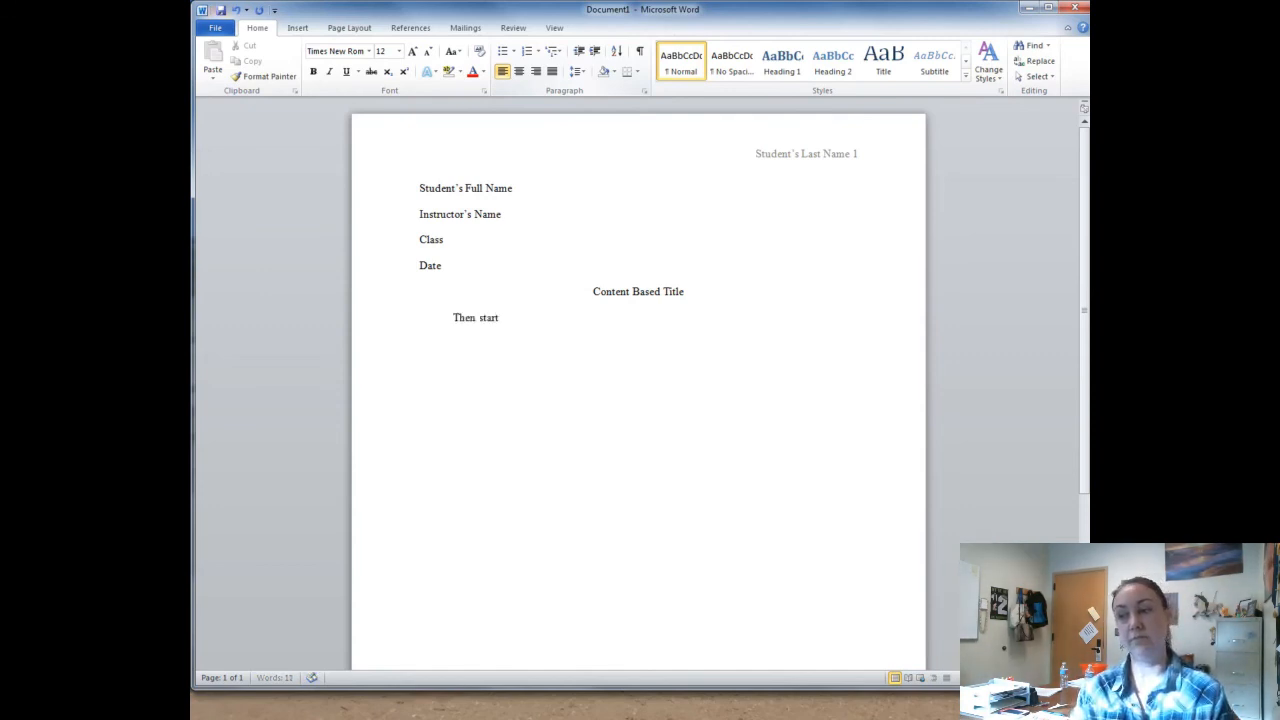
pyautogui.write('writing y')
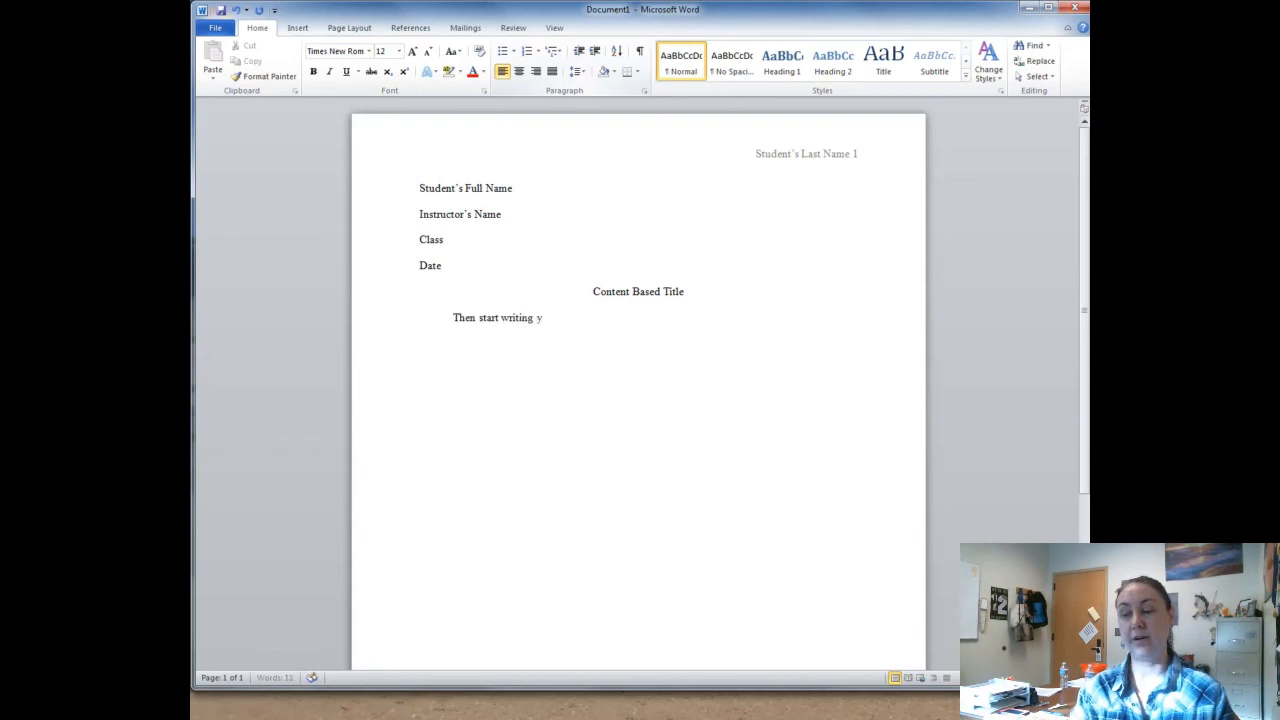
pyautogui.write('our firsz')
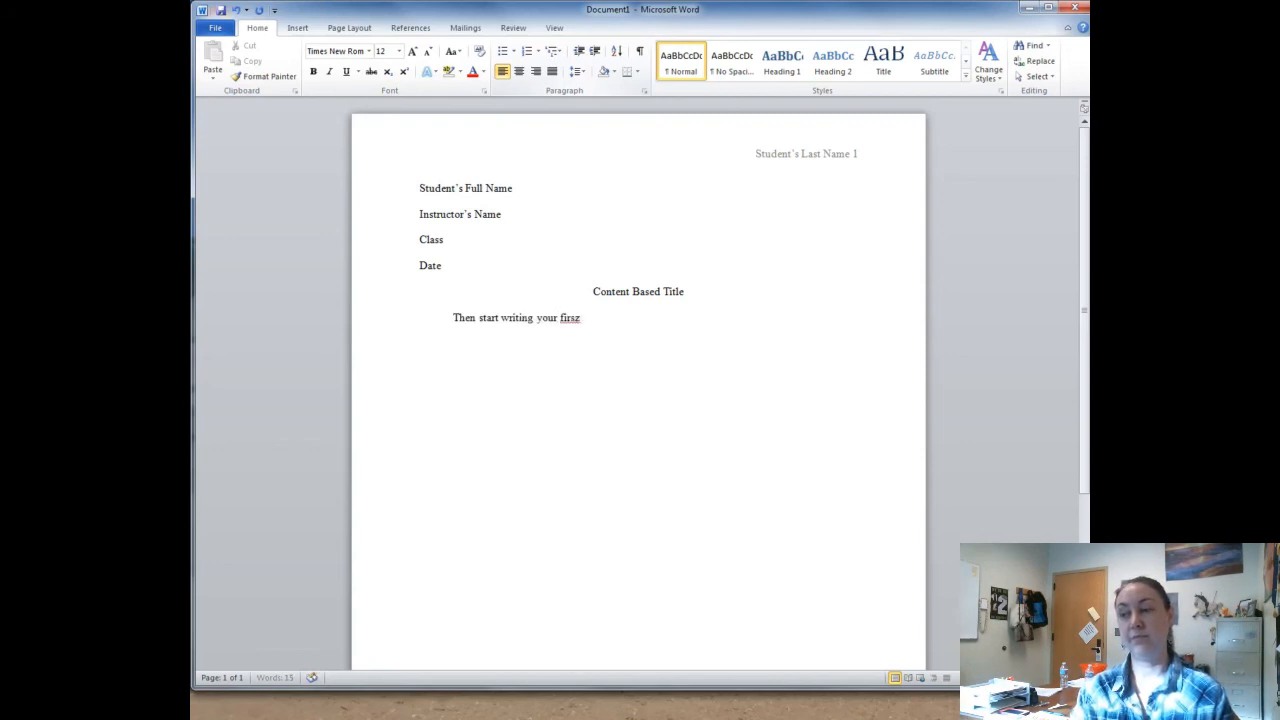
pyautogui.write('first paragraph.')
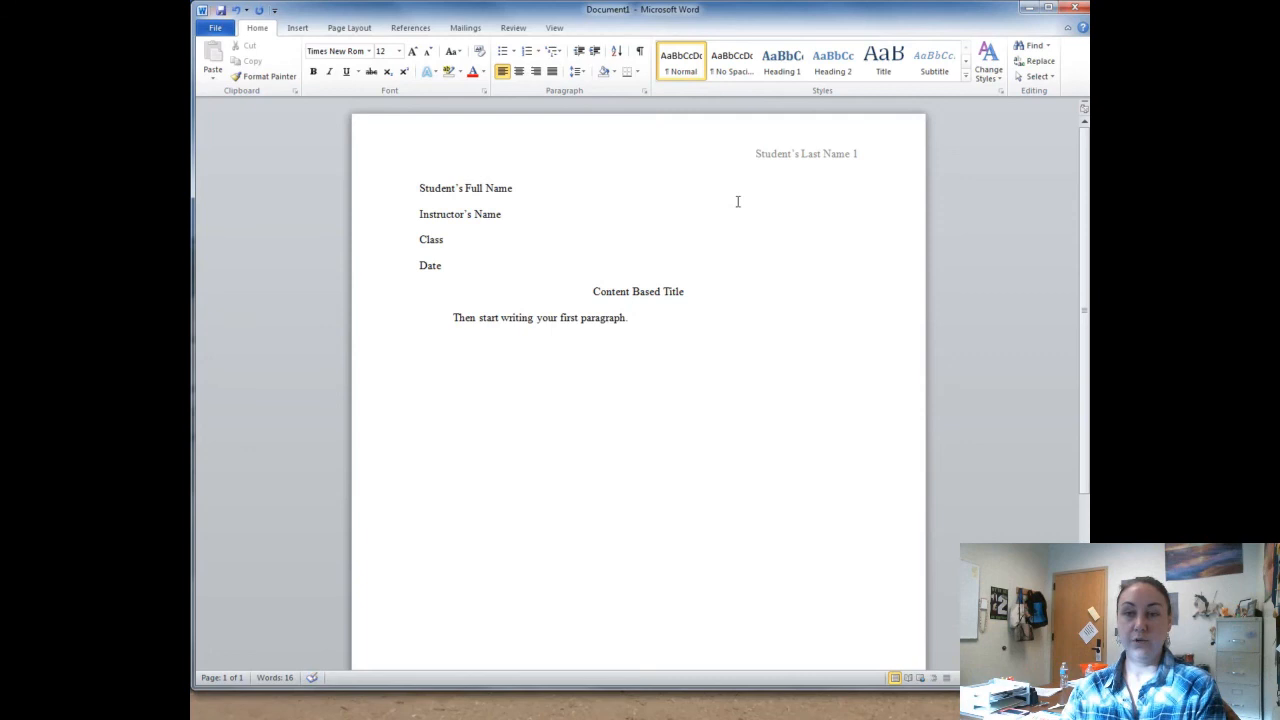
pyautogui.moveTo(703, 201)
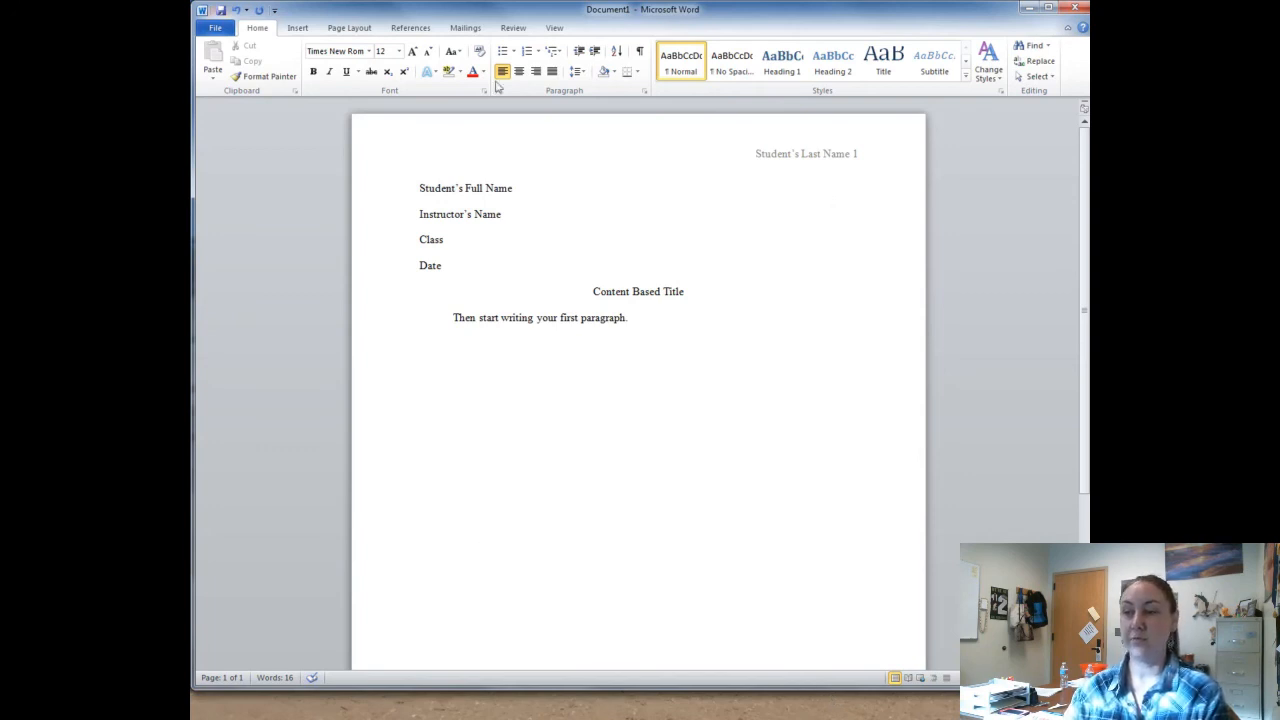
pyautogui.moveTo(519, 248)
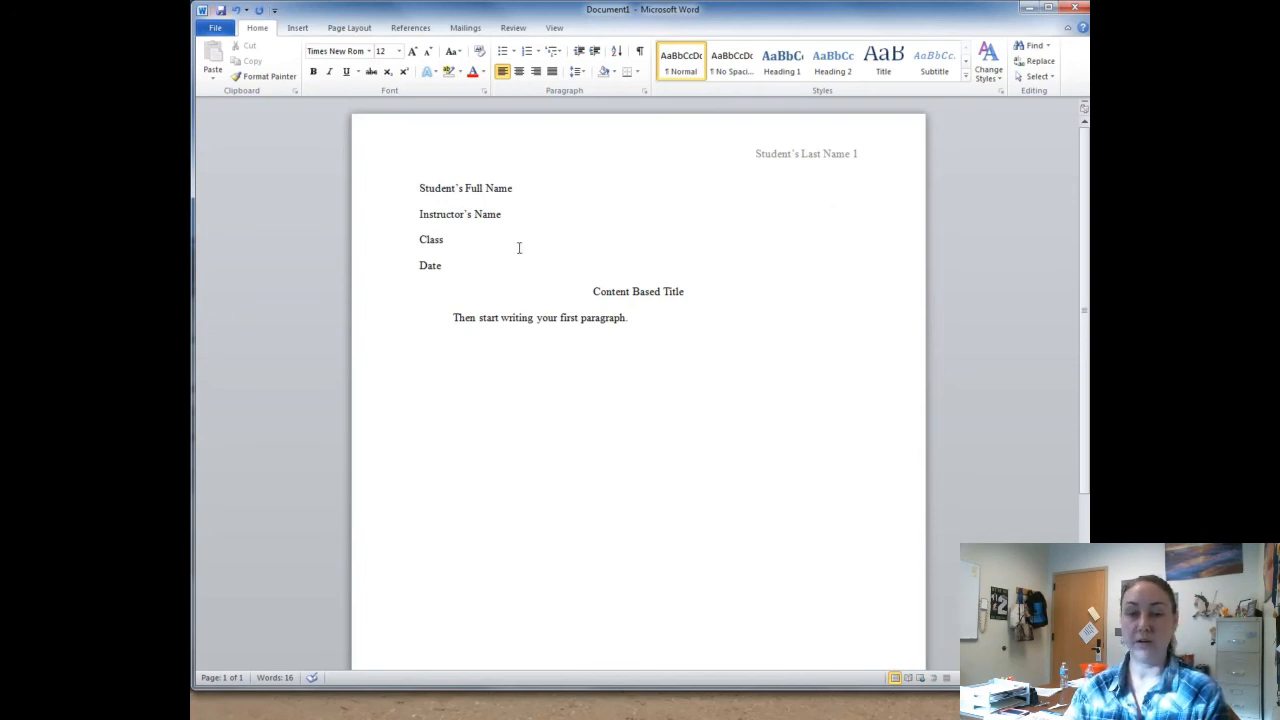